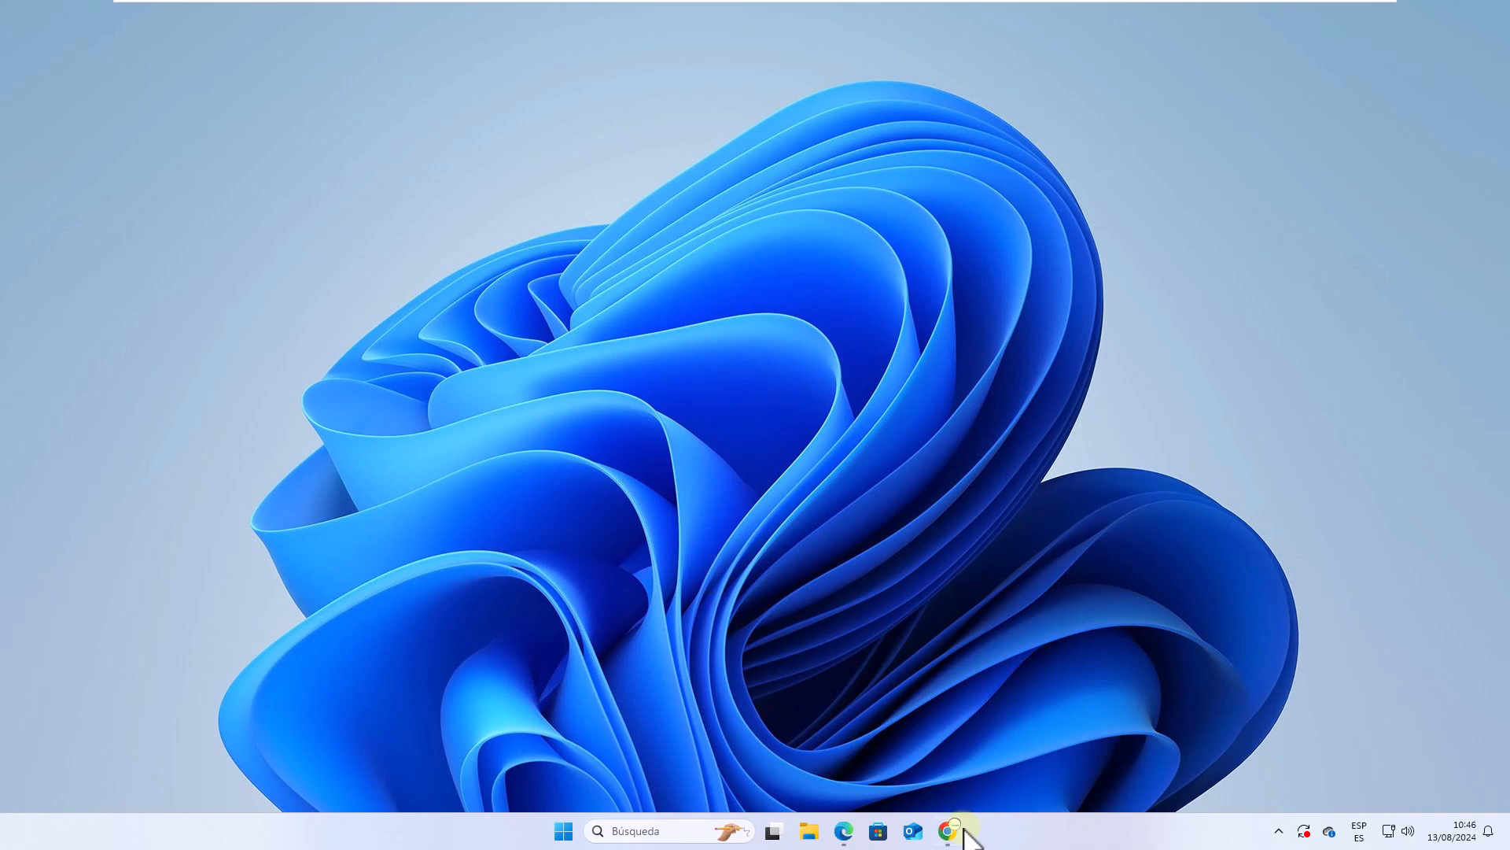
Step: Launch Chrome and reach the Google Forms start page via the Google apps grid
{"action": "left_click", "coordinate": [948, 829]}
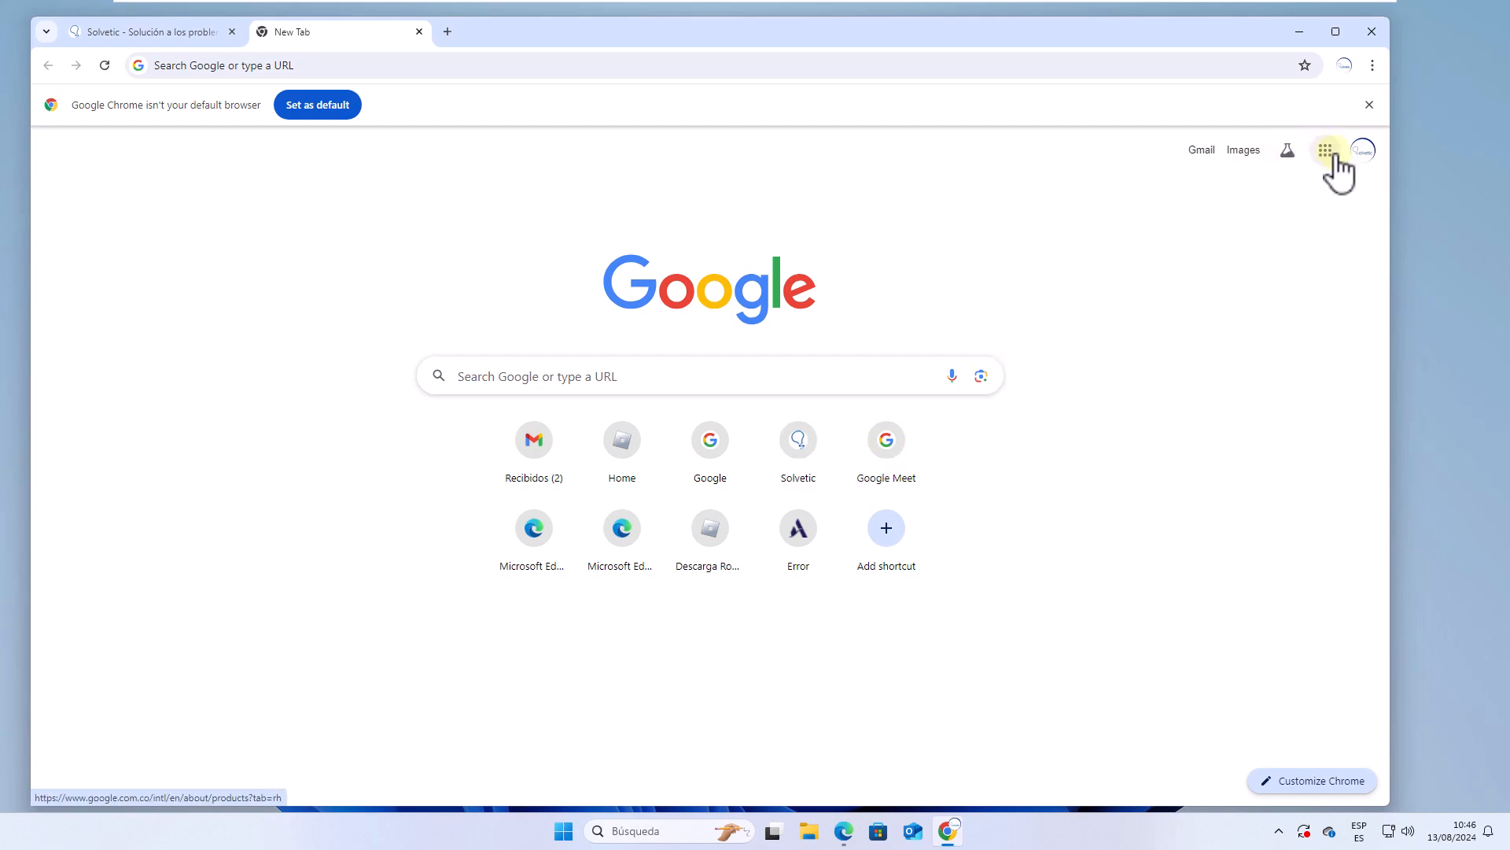
{"action": "left_click", "coordinate": [1324, 151]}
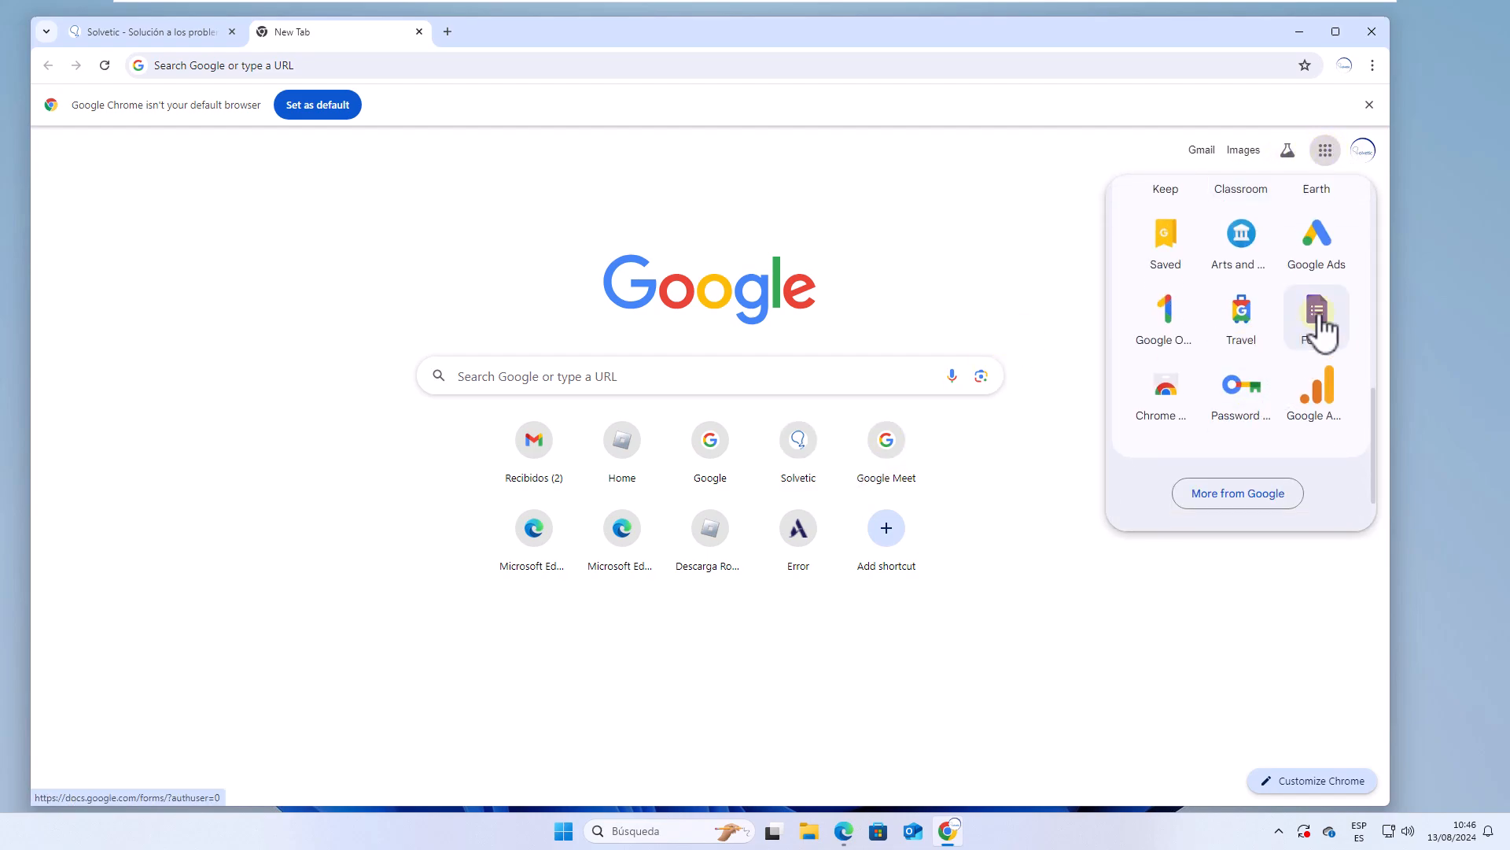
{"action": "left_click", "coordinate": [1316, 309]}
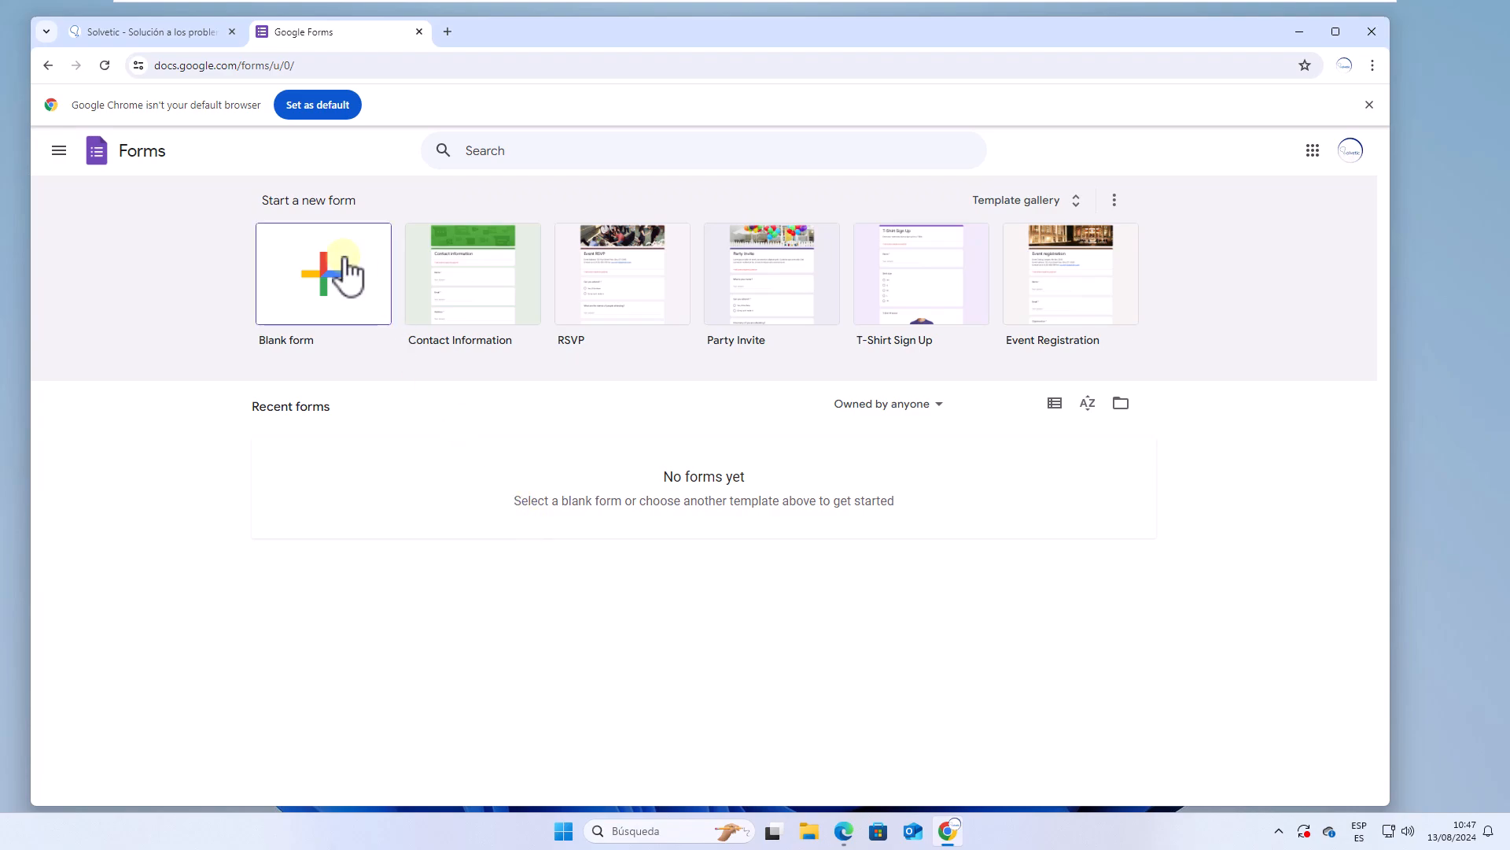
Step: Create a new blank form and title it 'Solvetic form'
{"action": "left_click", "coordinate": [324, 273]}
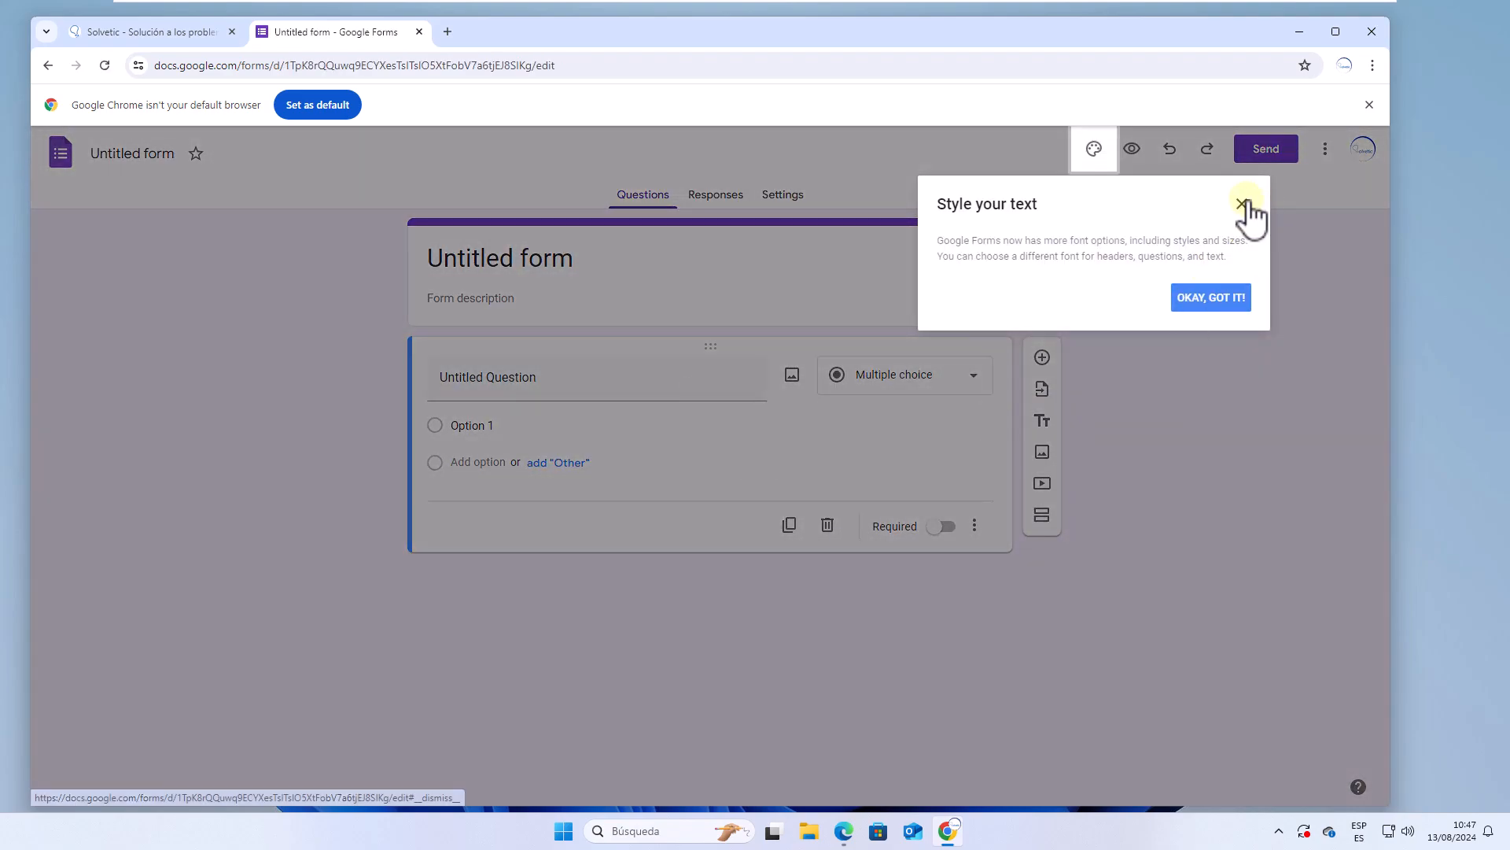
{"action": "left_click", "coordinate": [1243, 203]}
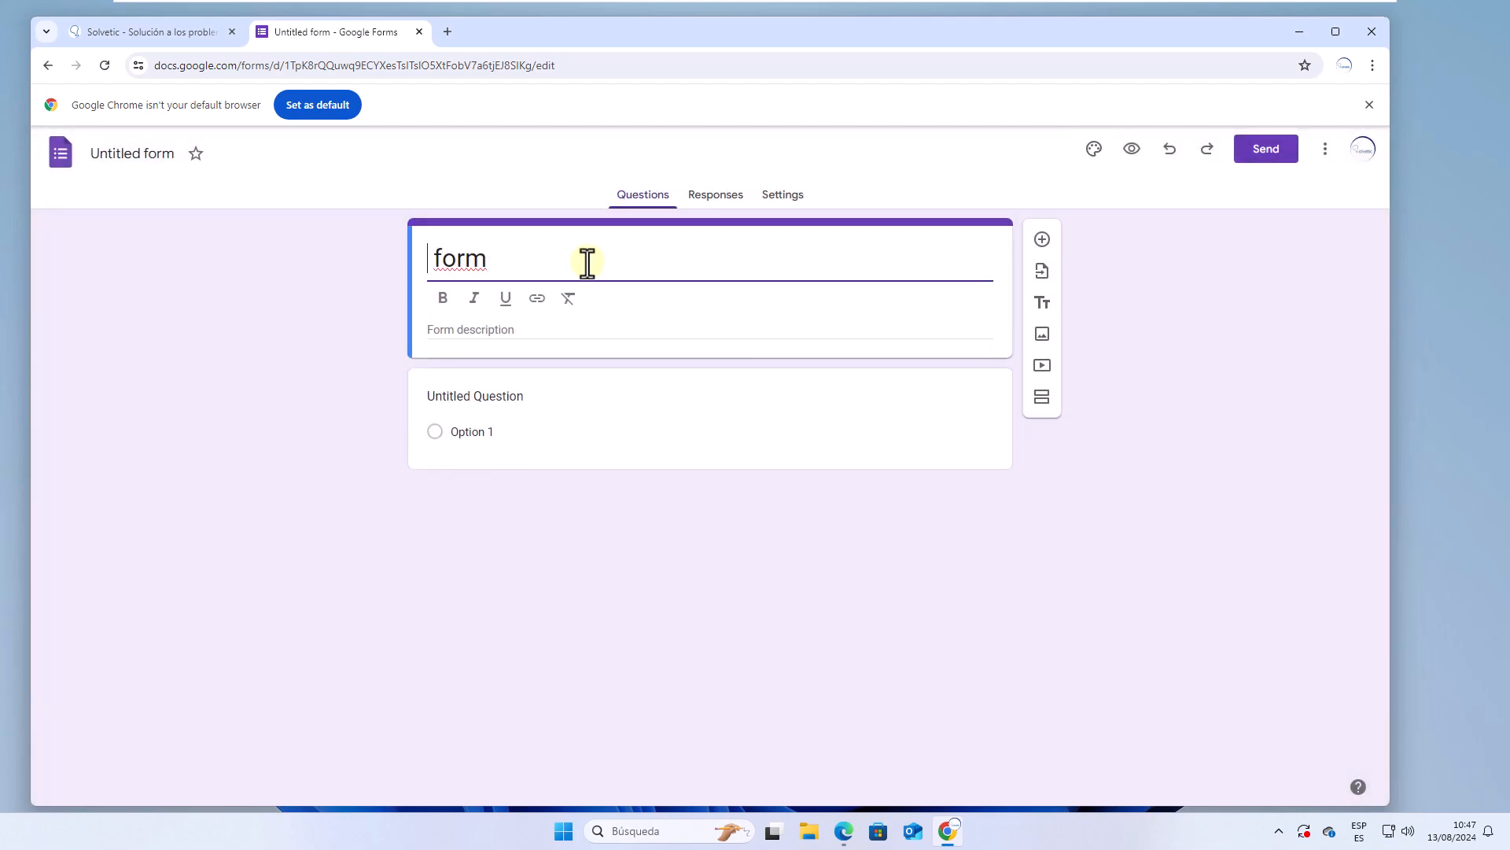
{"action": "type", "text": "Solvetic"}
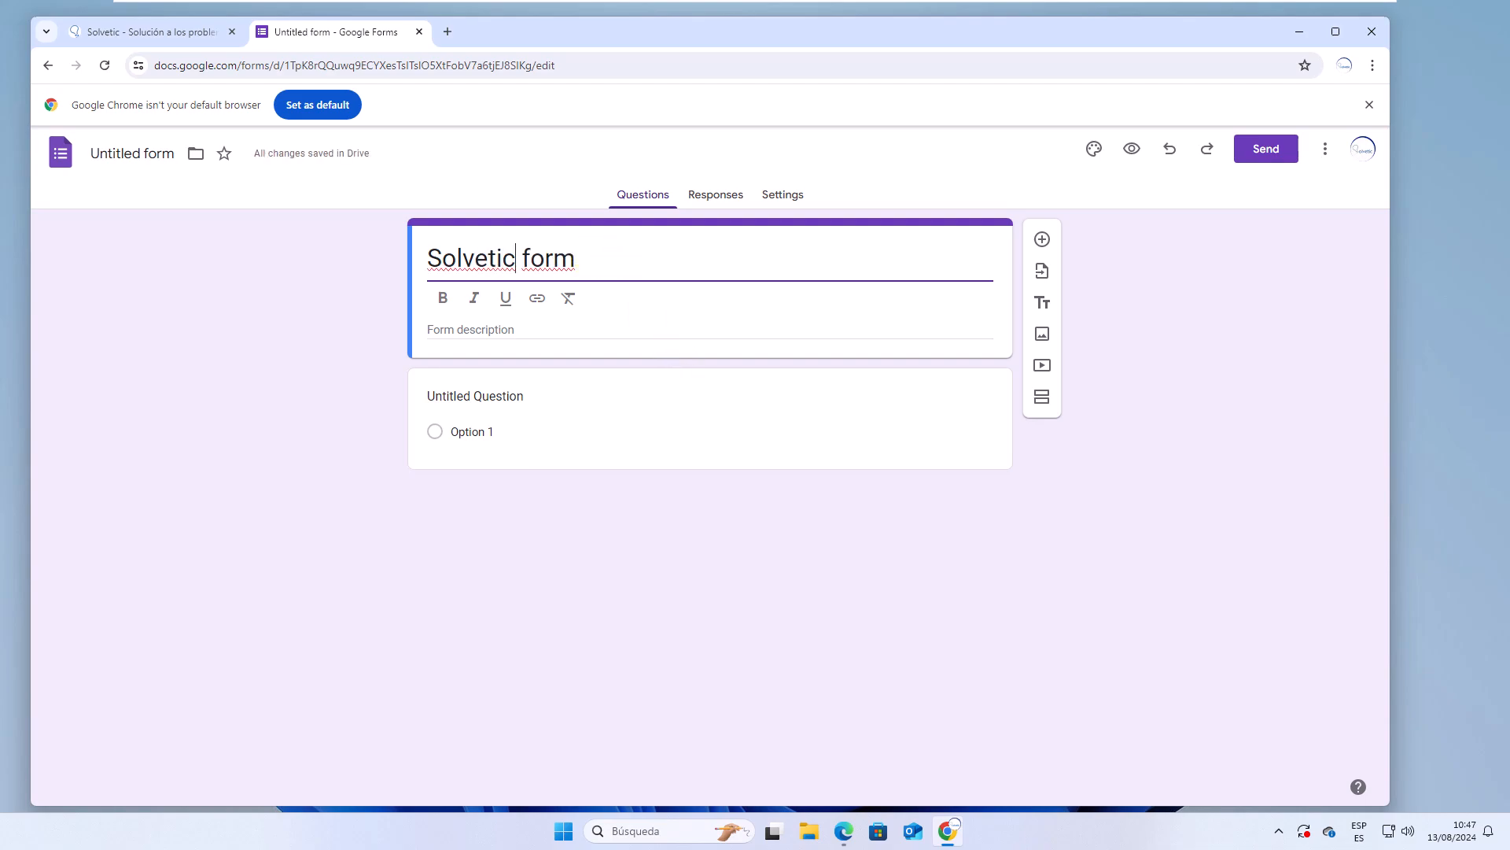
{"action": "mouse_move", "coordinate": [403, 431]}
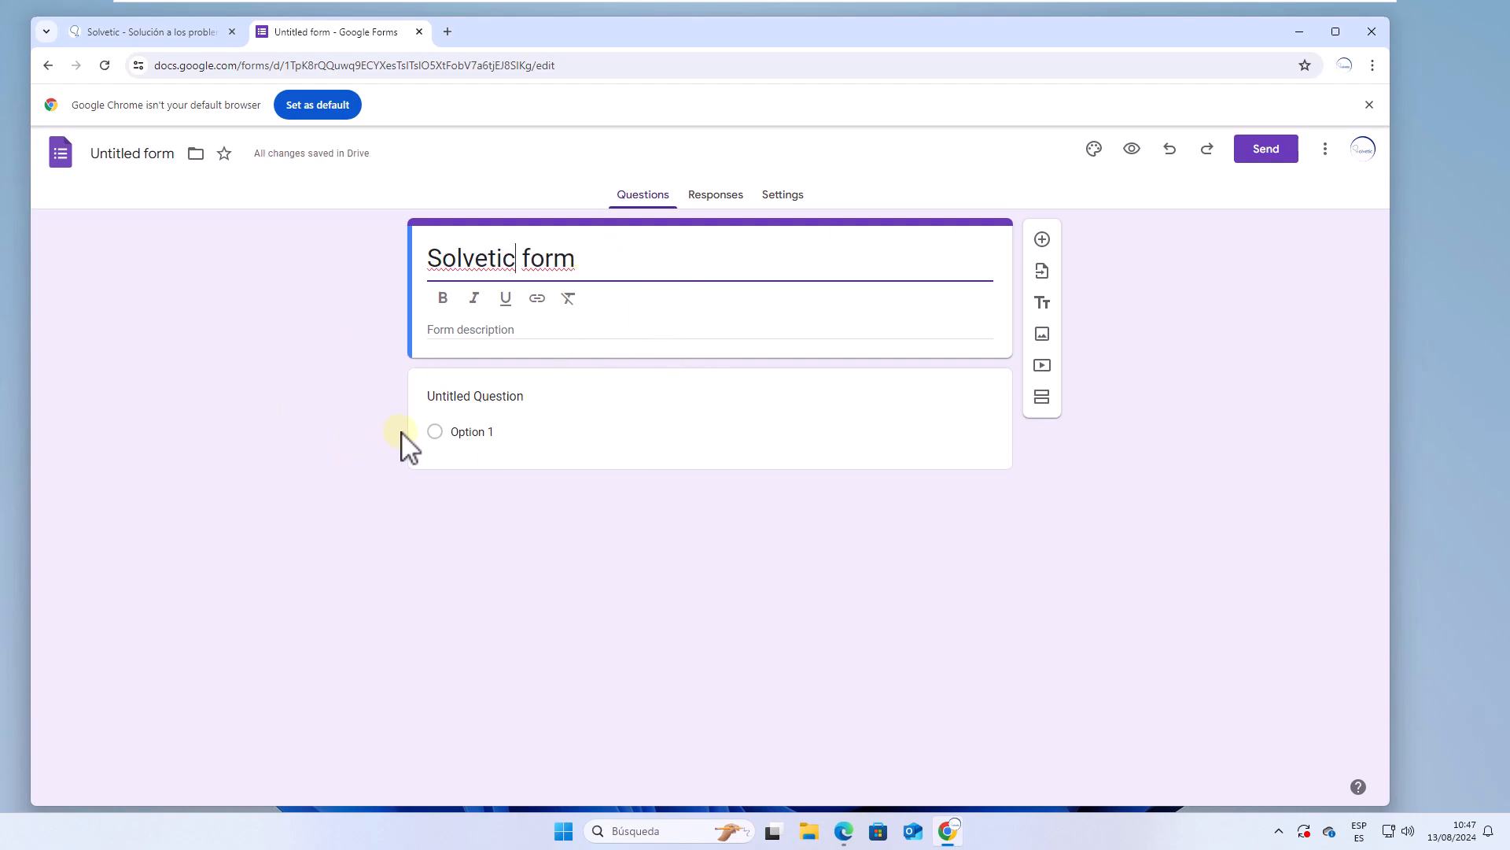
Step: Add a required short-answer question 'What's your name?'
{"action": "type", "text": "What's your name?"}
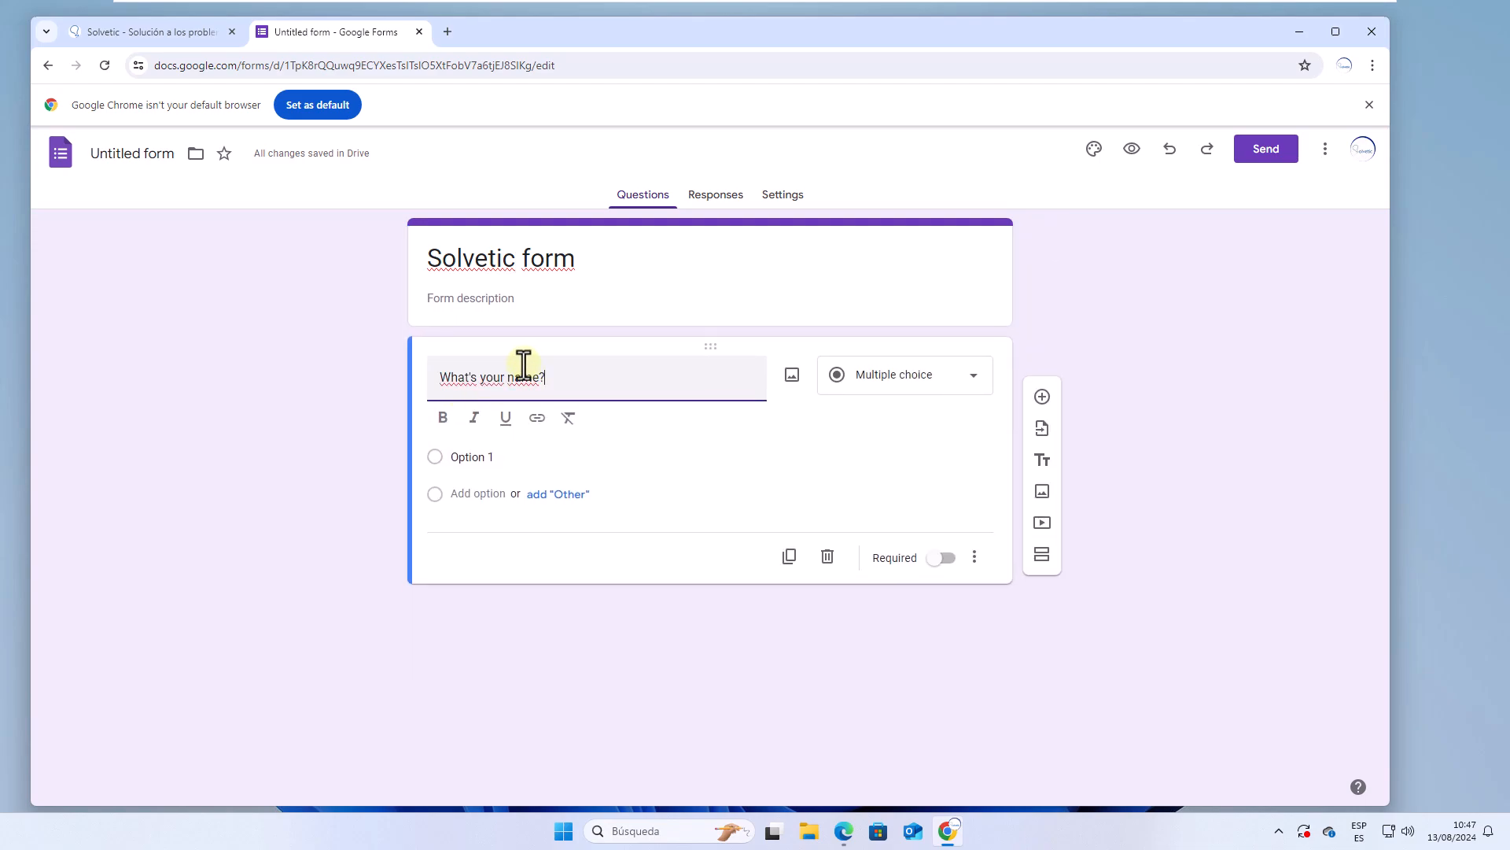
{"action": "left_click", "coordinate": [905, 375]}
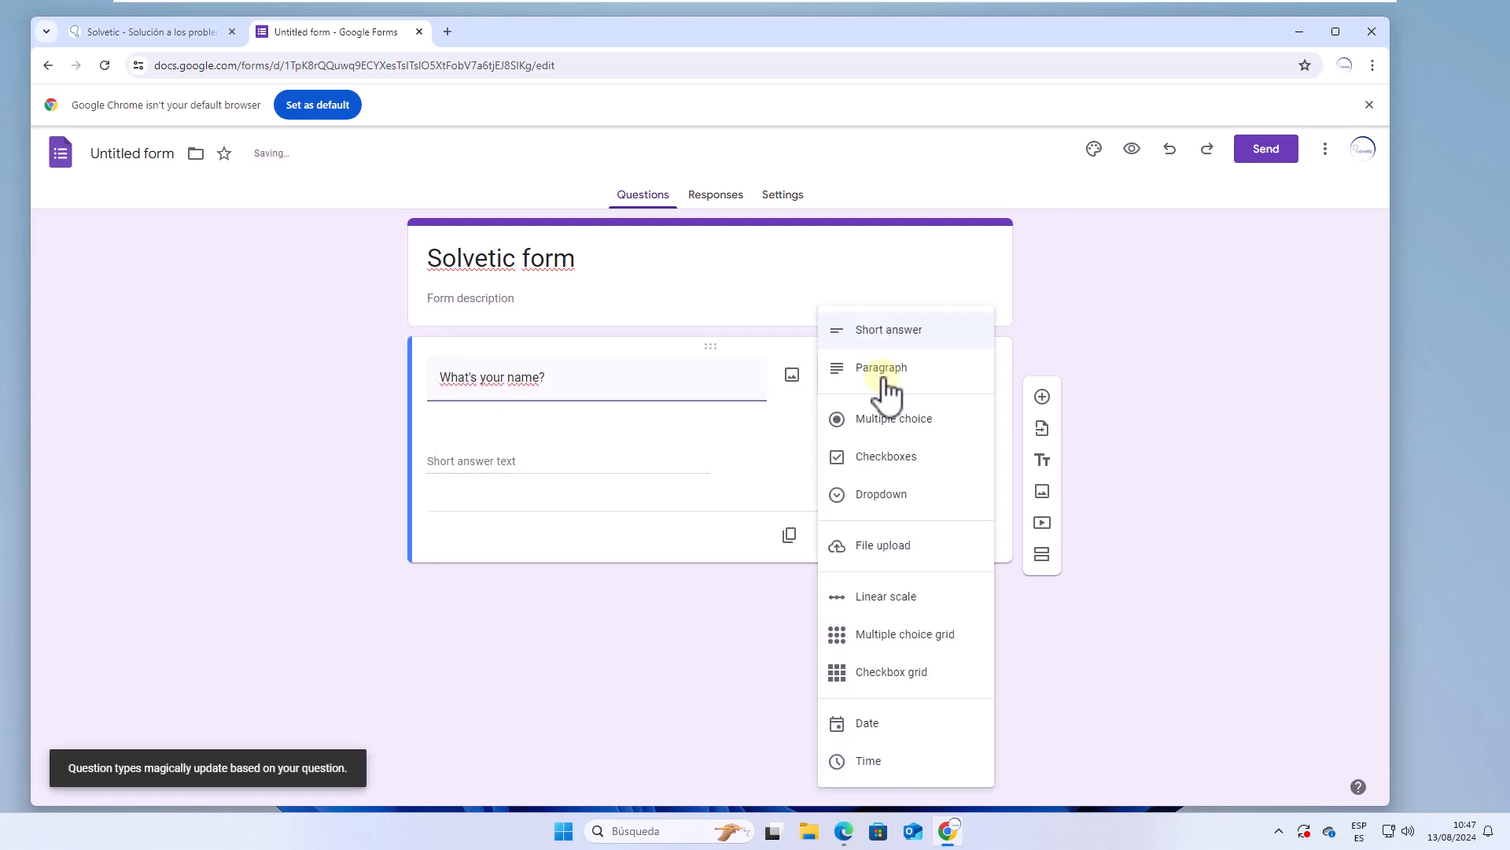
{"action": "mouse_move", "coordinate": [904, 649]}
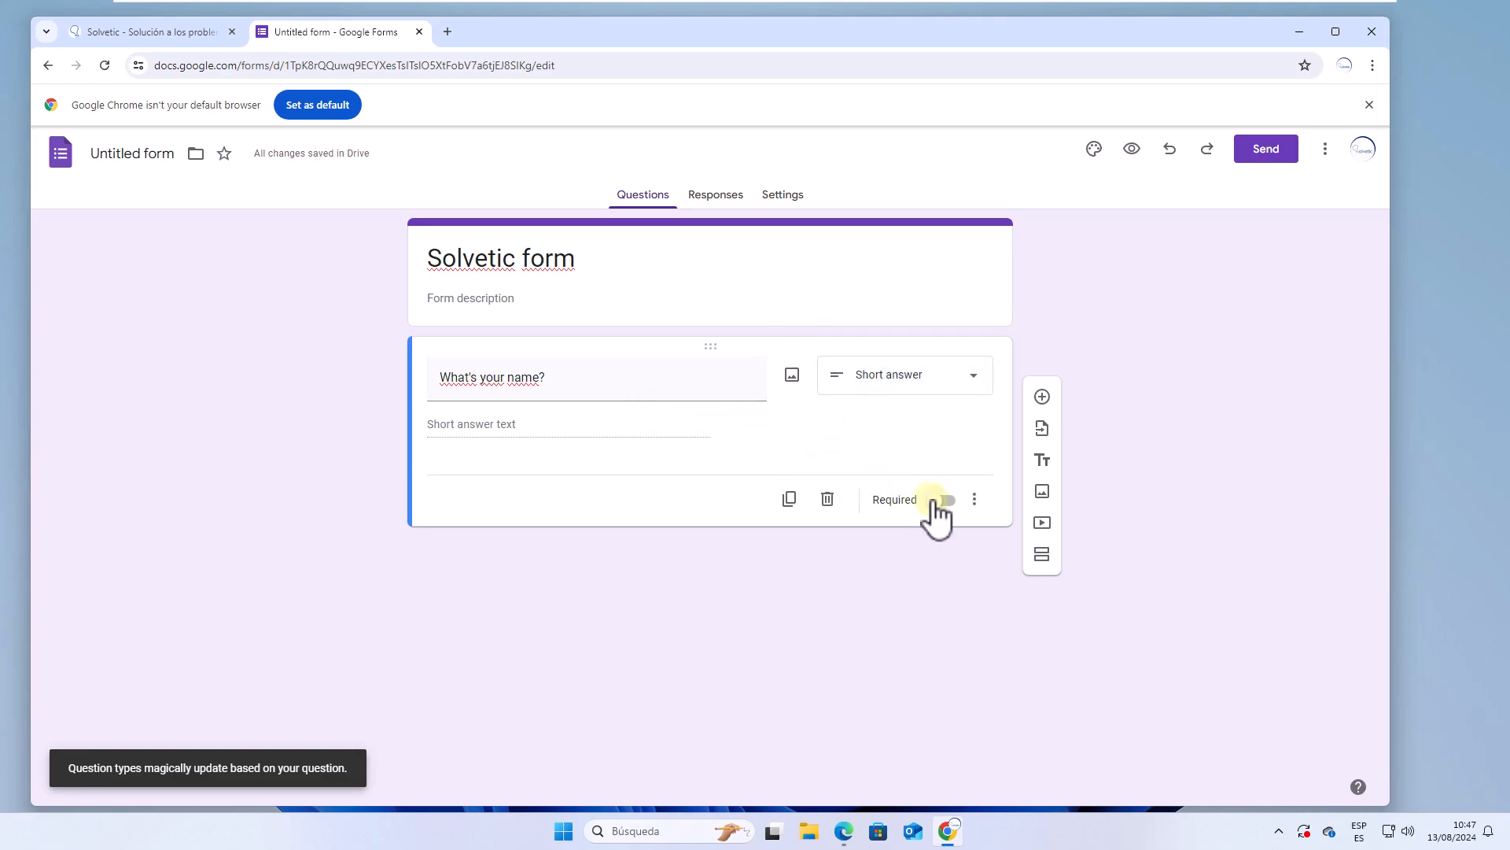
{"action": "left_click", "coordinate": [942, 500]}
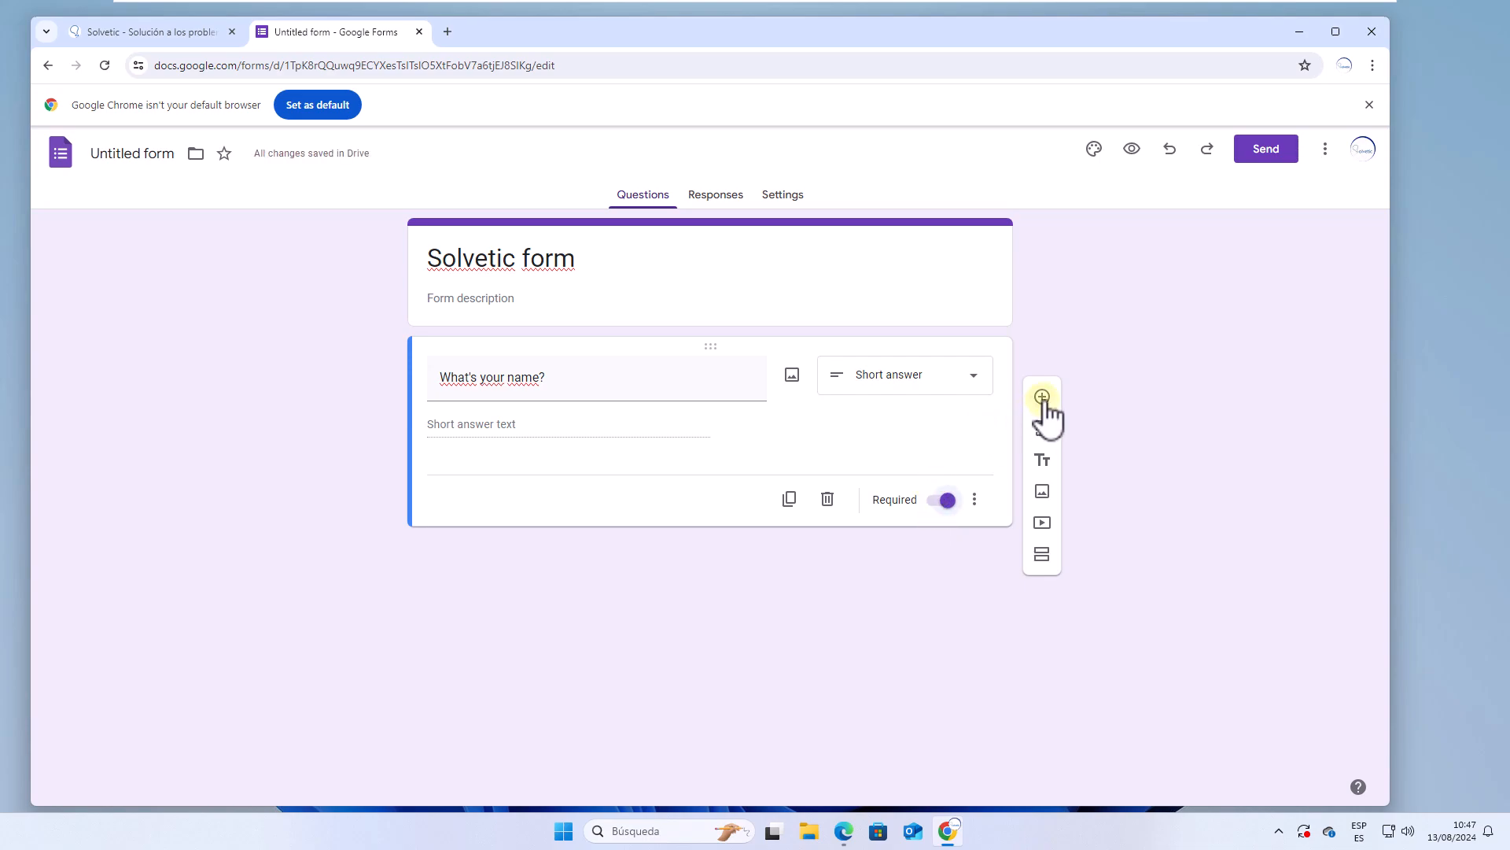
Step: Add a required multiple-choice question 'How old are you?' with choices 20 - 30, 31 - 40 and 41 +
{"action": "left_click", "coordinate": [1042, 396]}
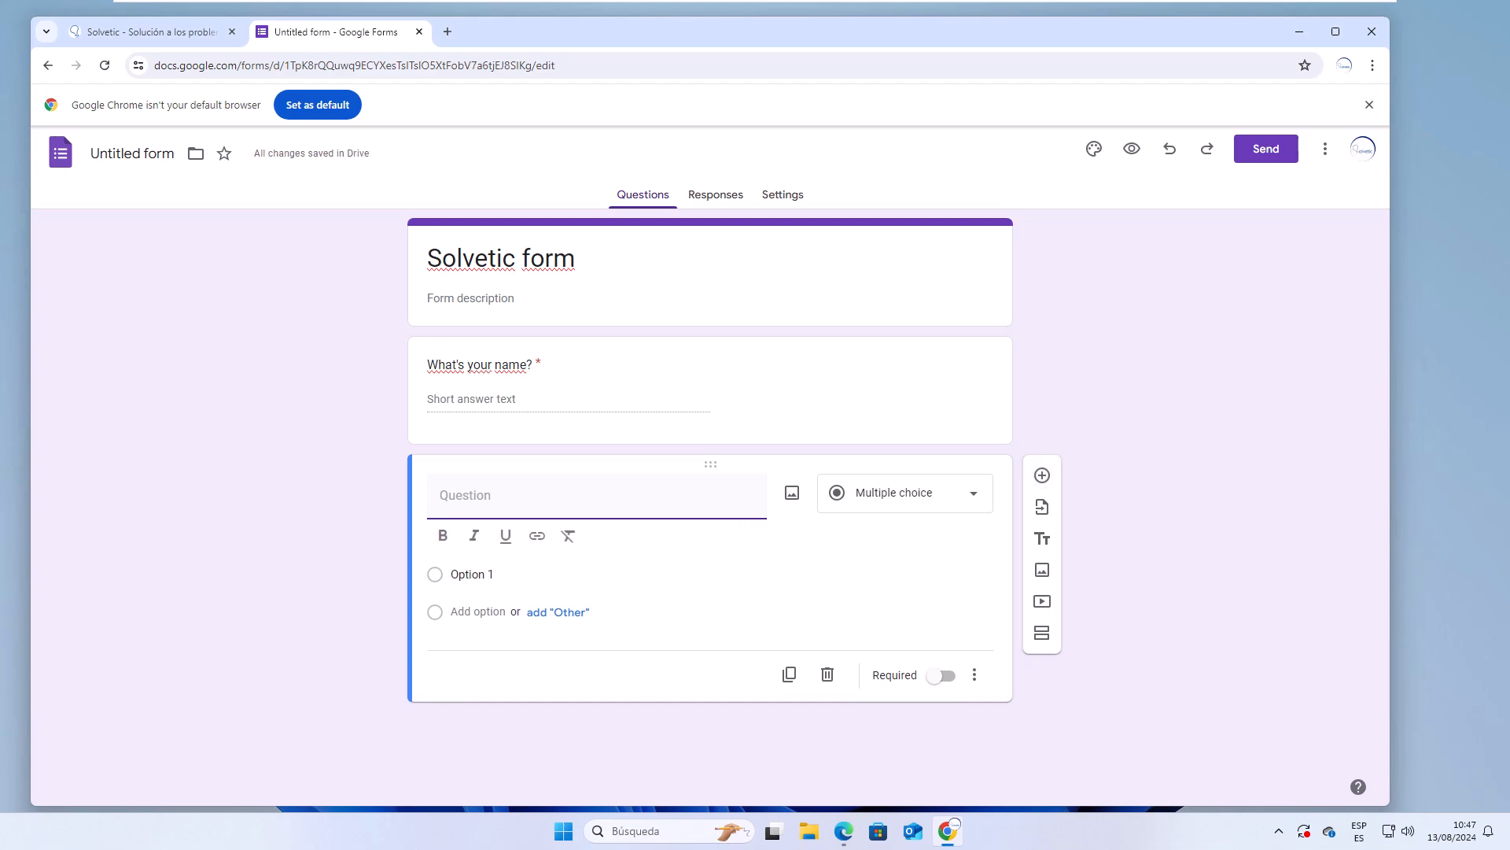
{"action": "type", "text": "How old are you?"}
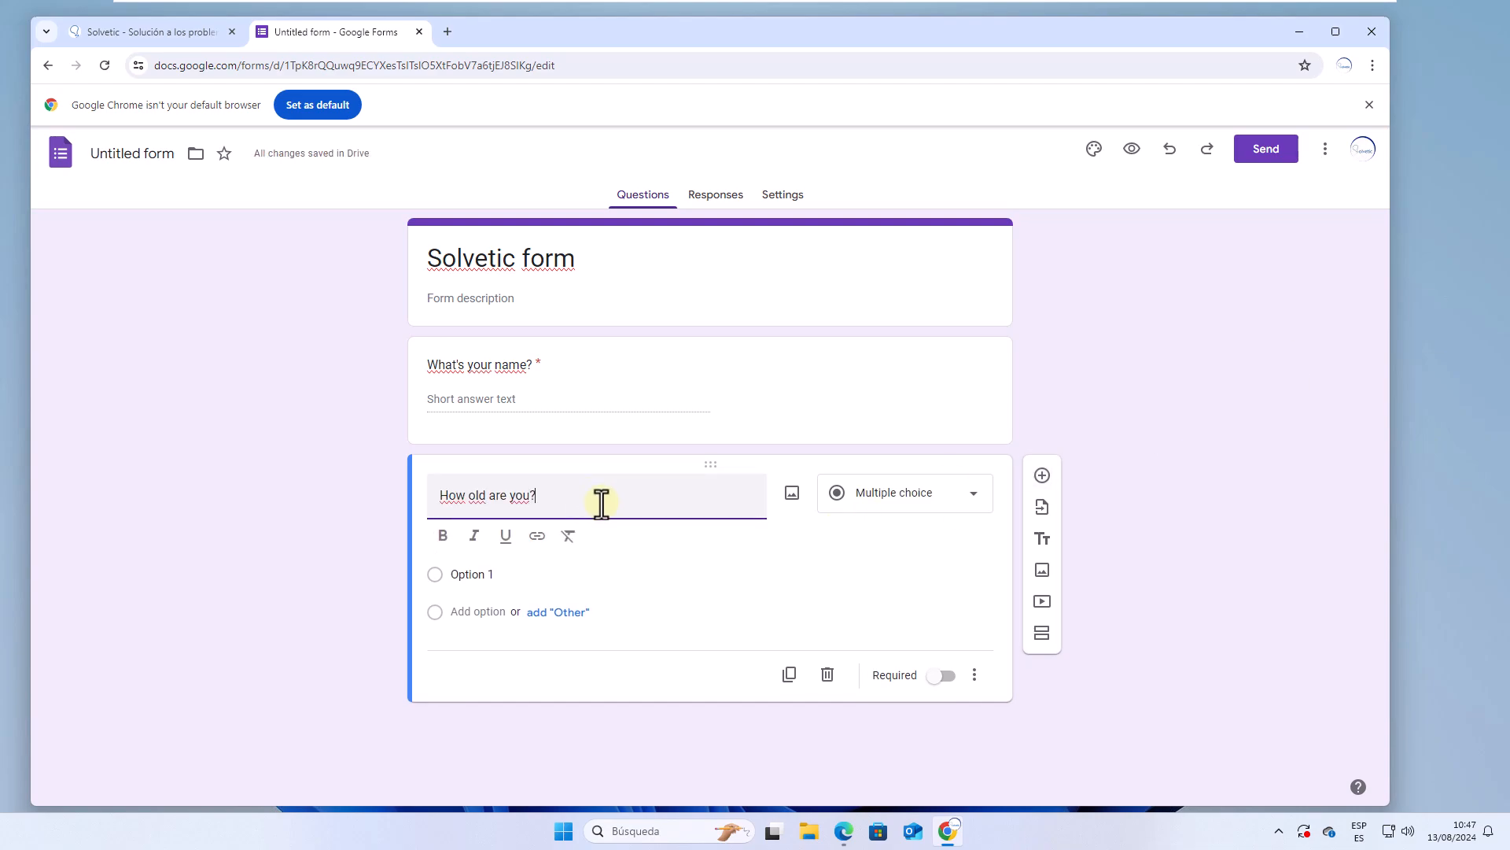
{"action": "left_click", "coordinate": [904, 492]}
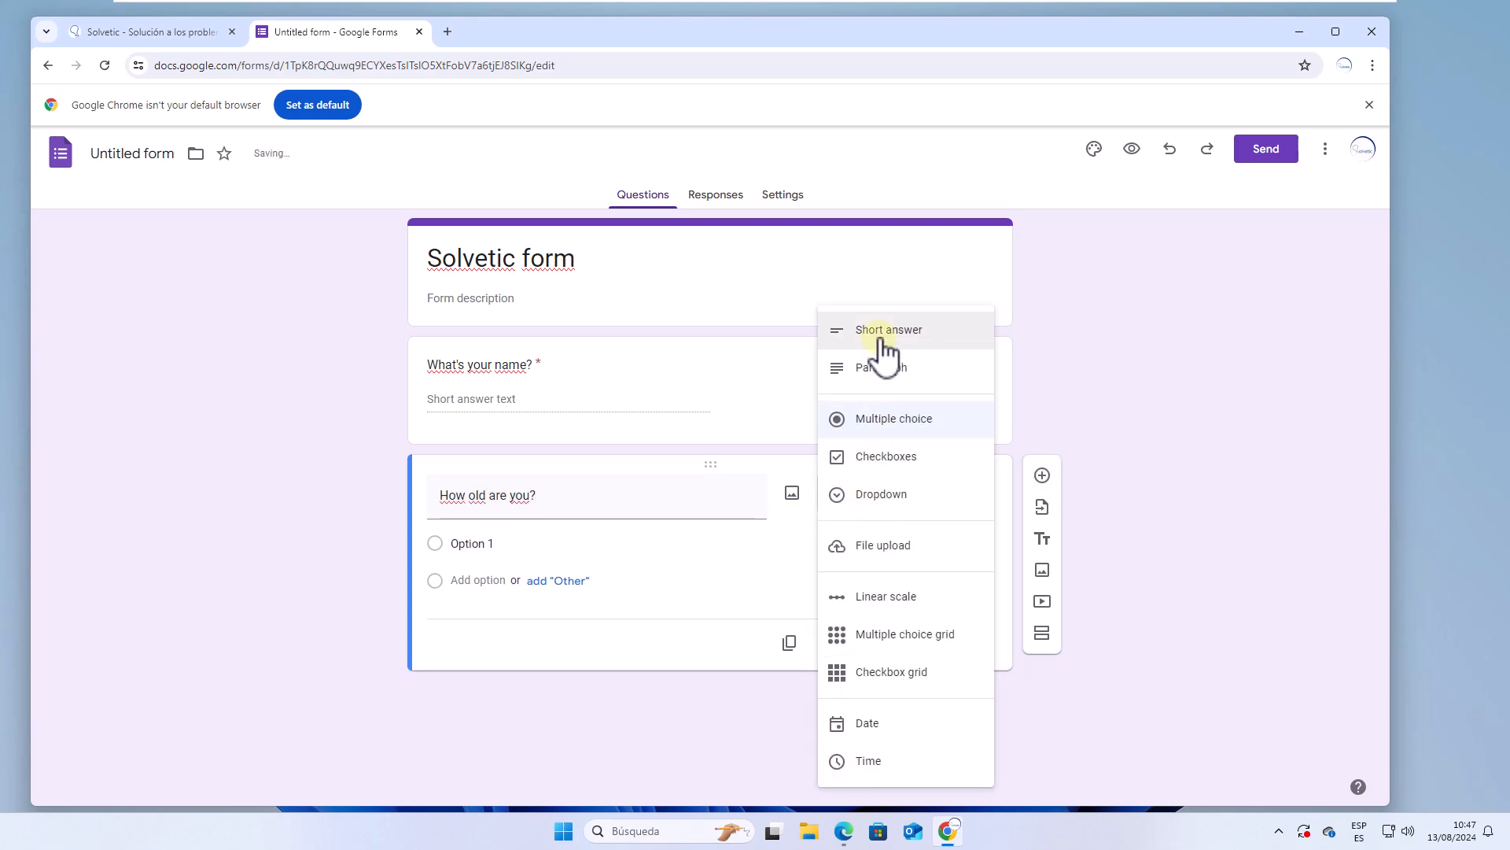
{"action": "left_click", "coordinate": [893, 419]}
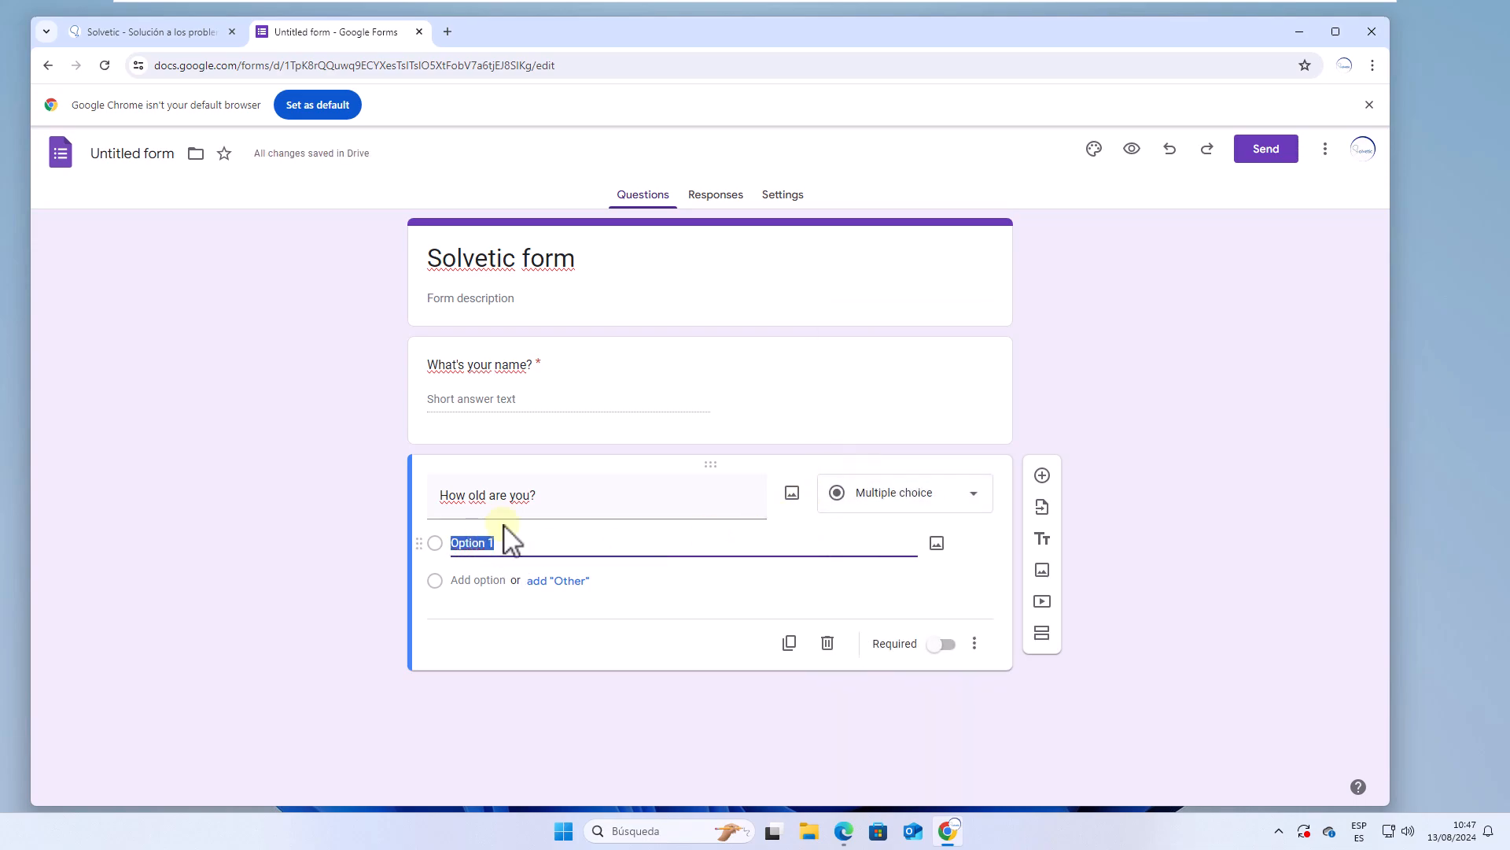
{"action": "type", "text": "20 - 30"}
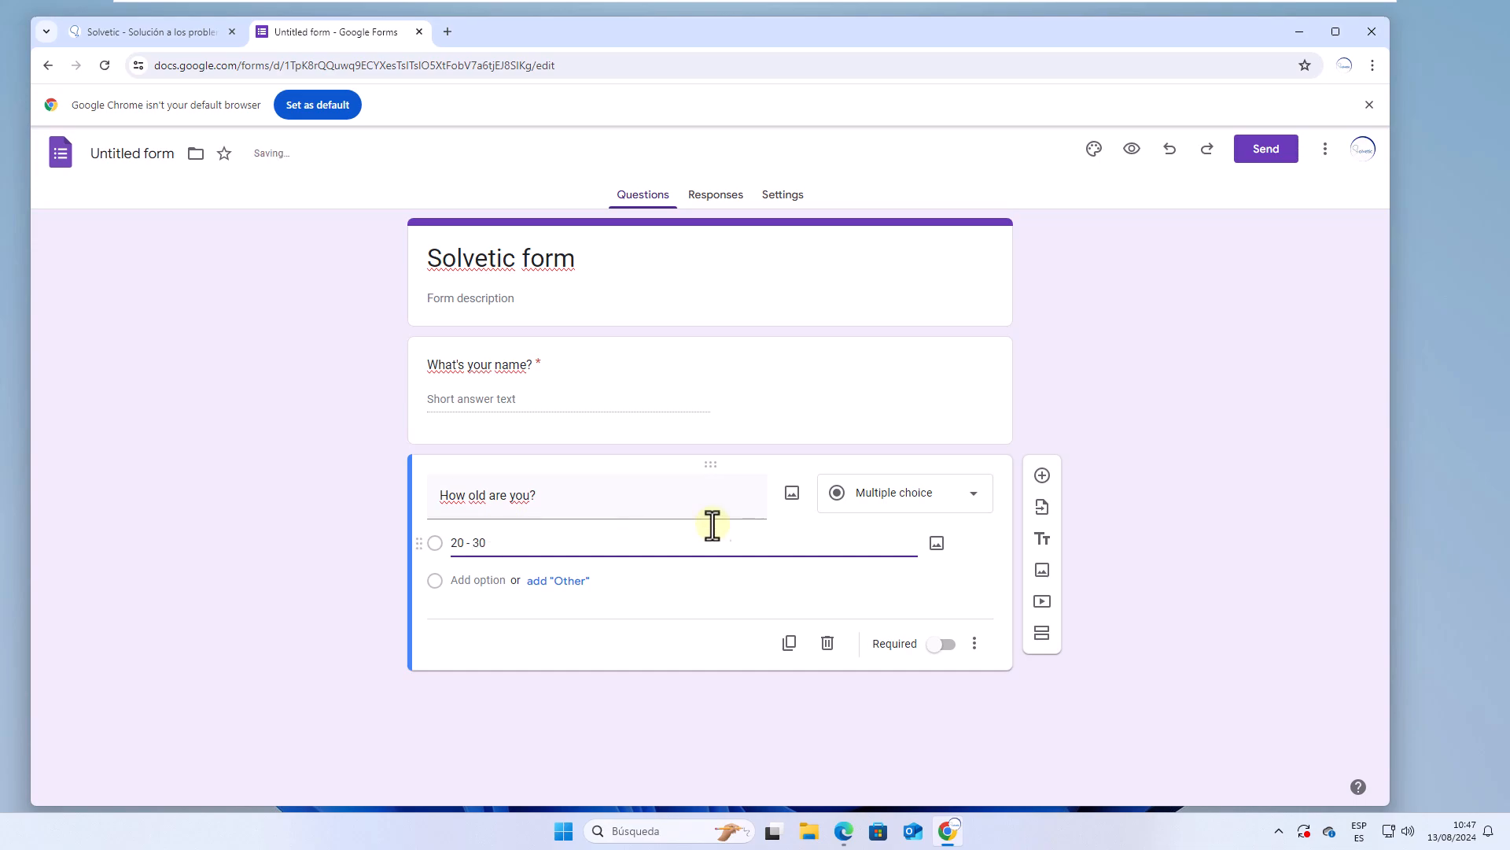
{"action": "left_click", "coordinate": [477, 580]}
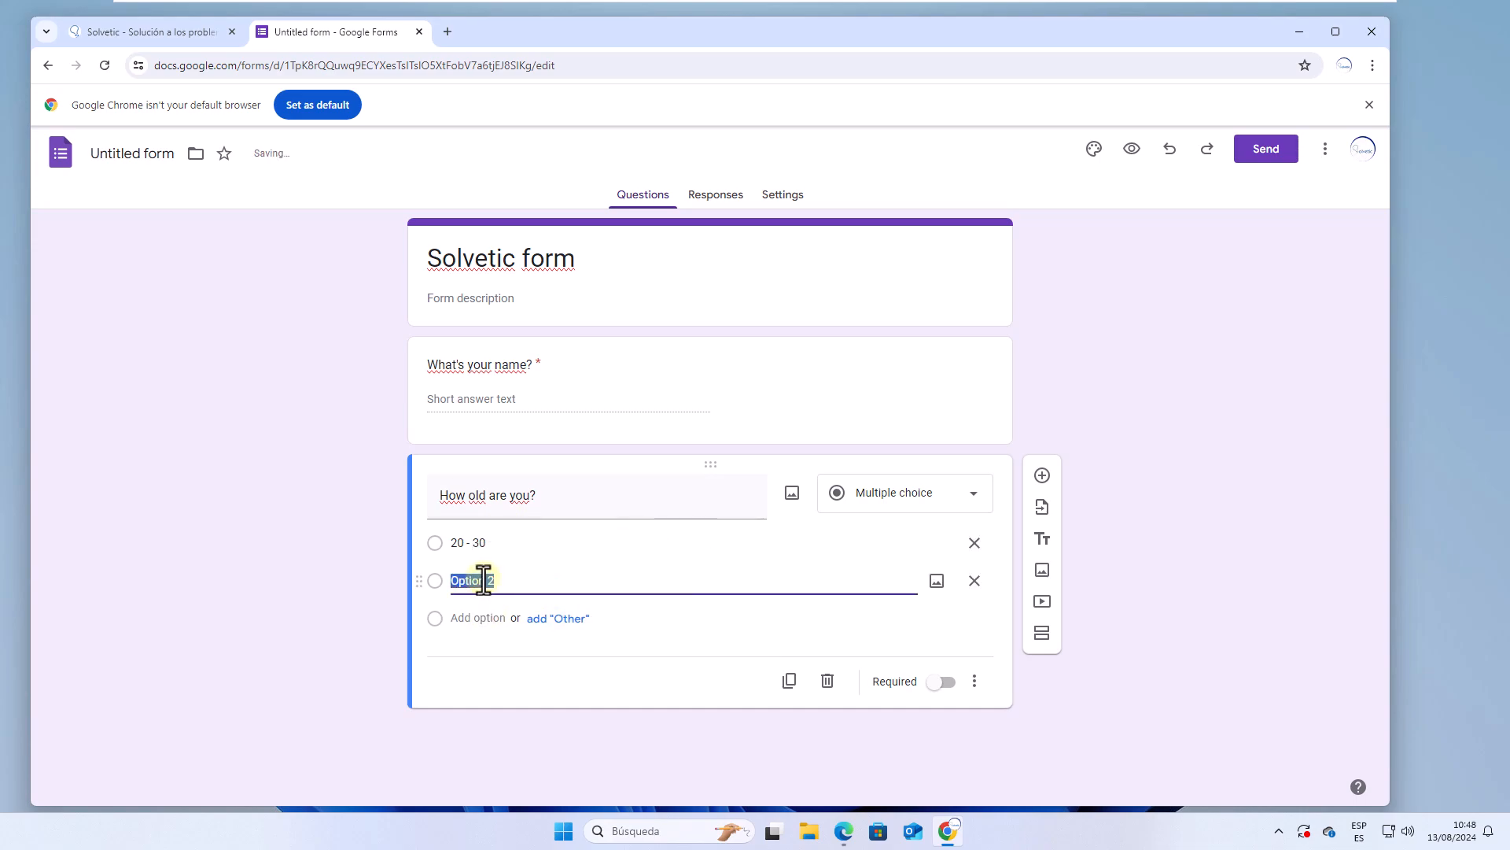
{"action": "type", "text": "31 - 40"}
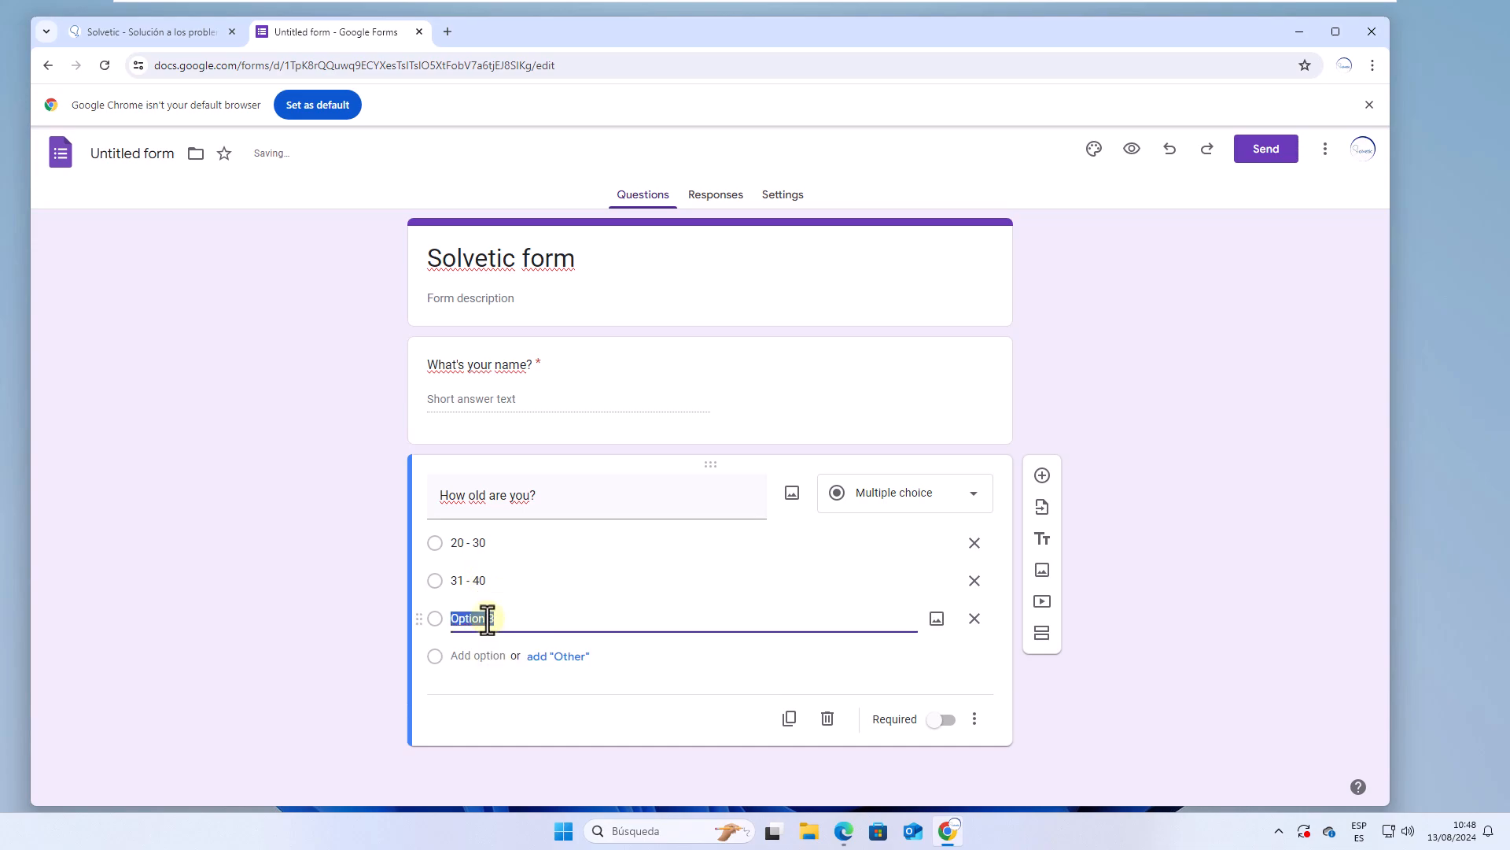
{"action": "type", "text": "41 +"}
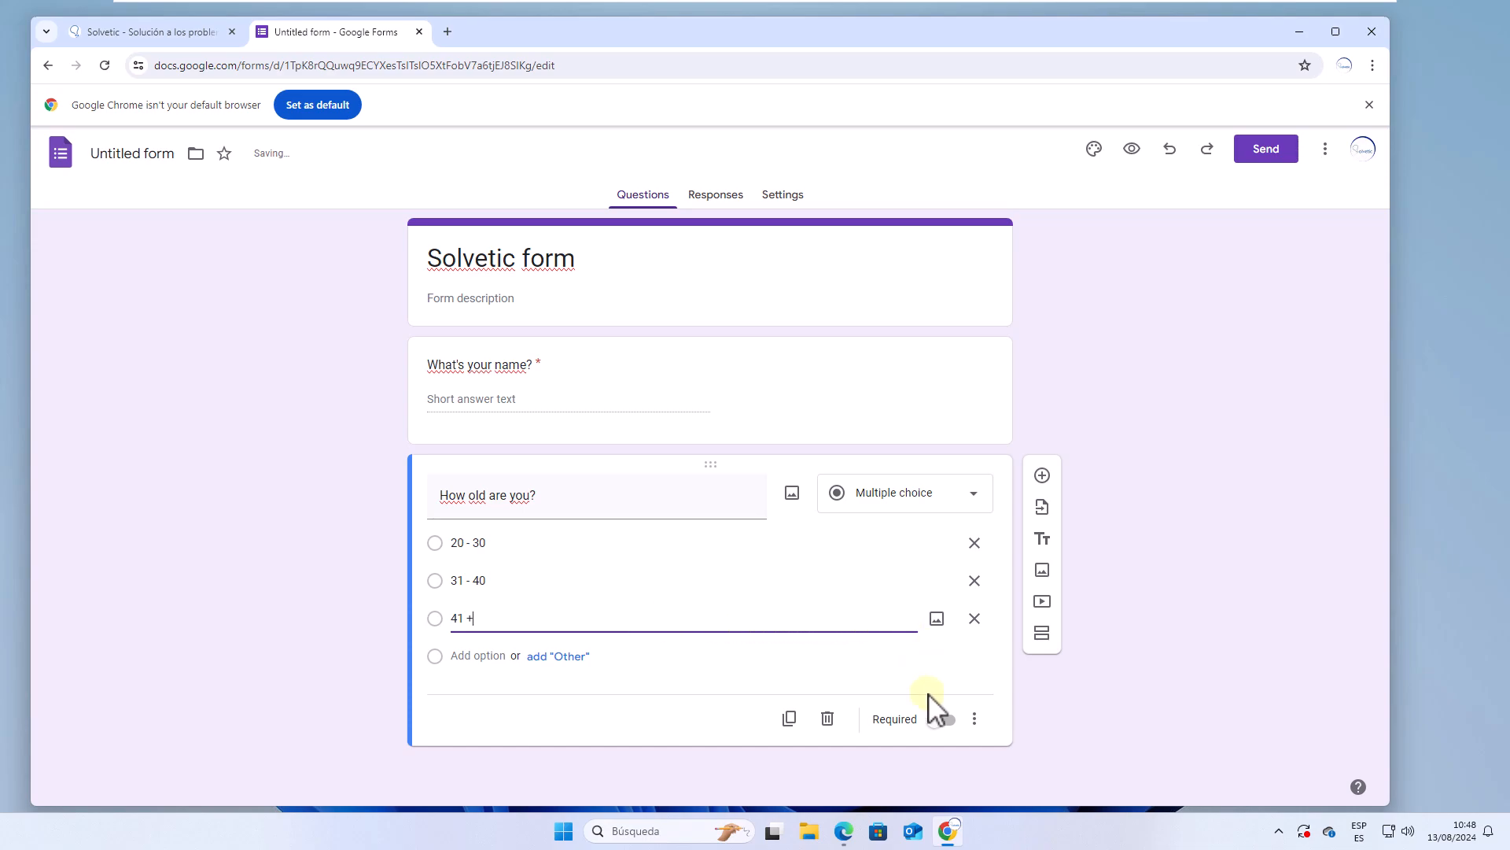
{"action": "left_click", "coordinate": [940, 719]}
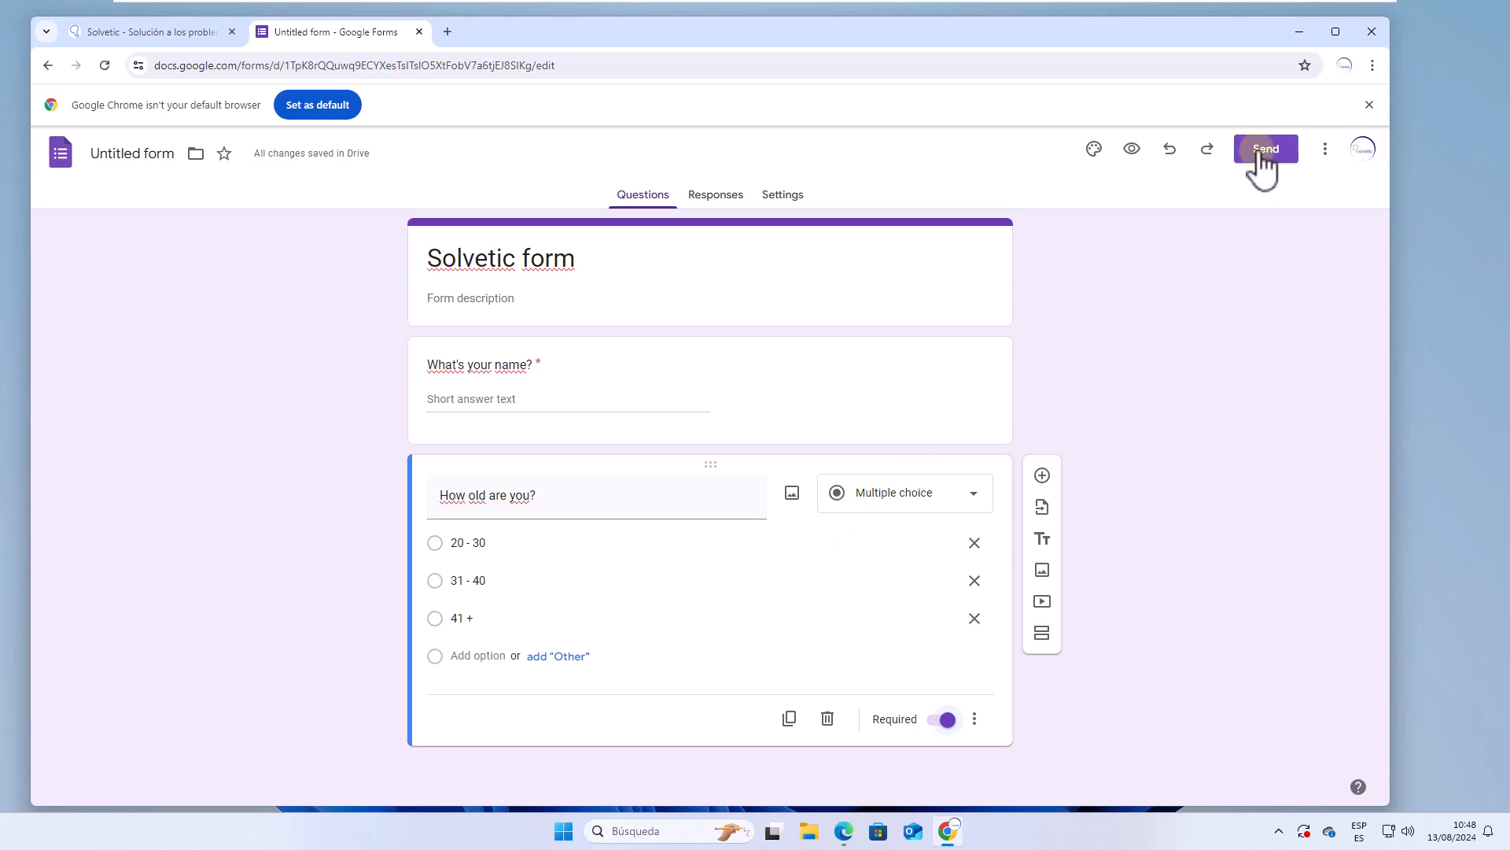
Step: Copy a shortened share link to the form from the Send dialog and minimize Chrome
{"action": "left_click", "coordinate": [1265, 148]}
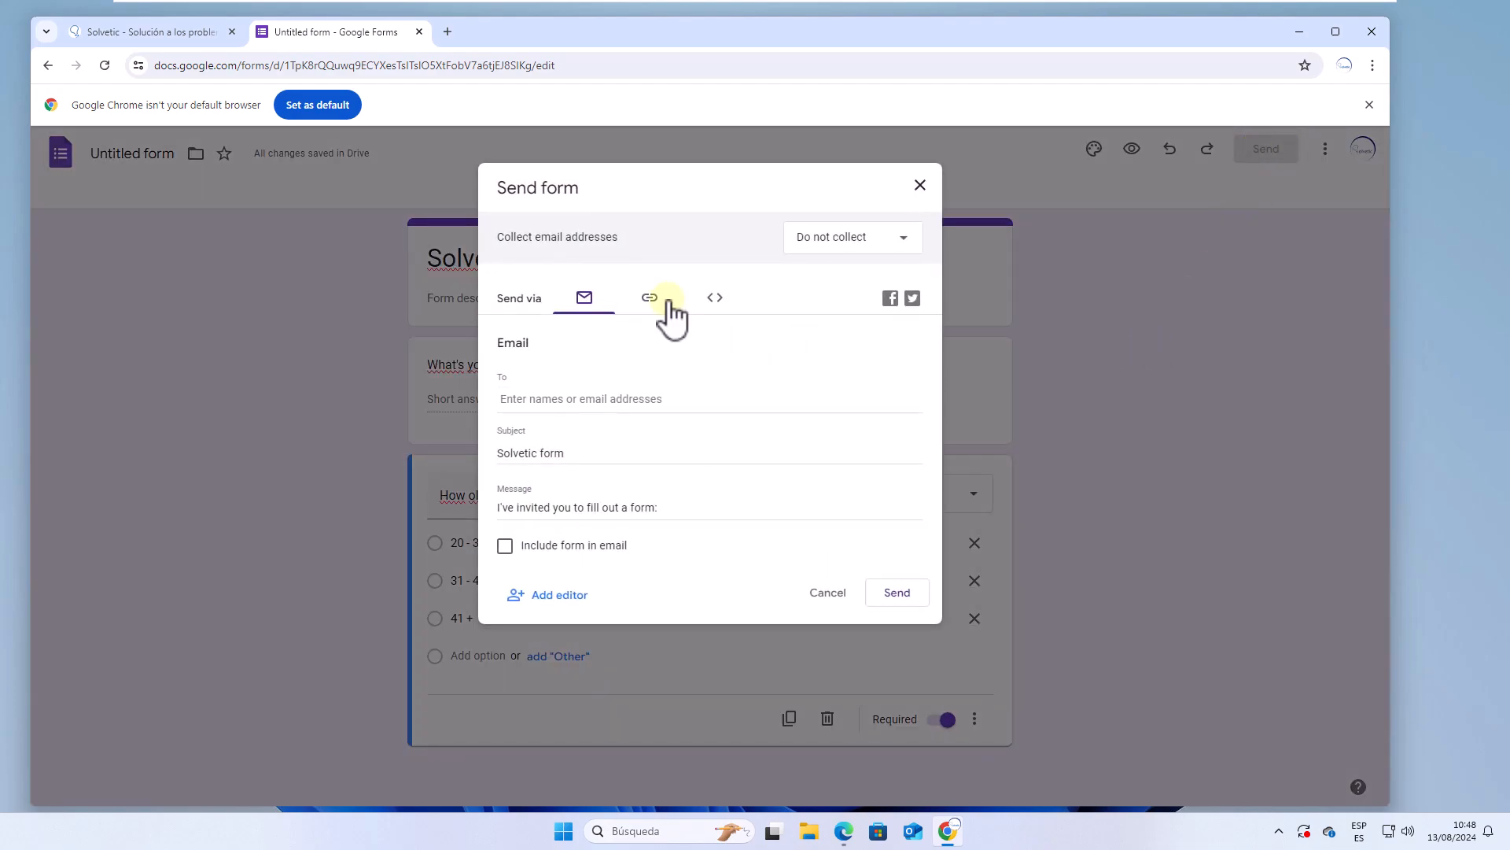
{"action": "left_click", "coordinate": [649, 298]}
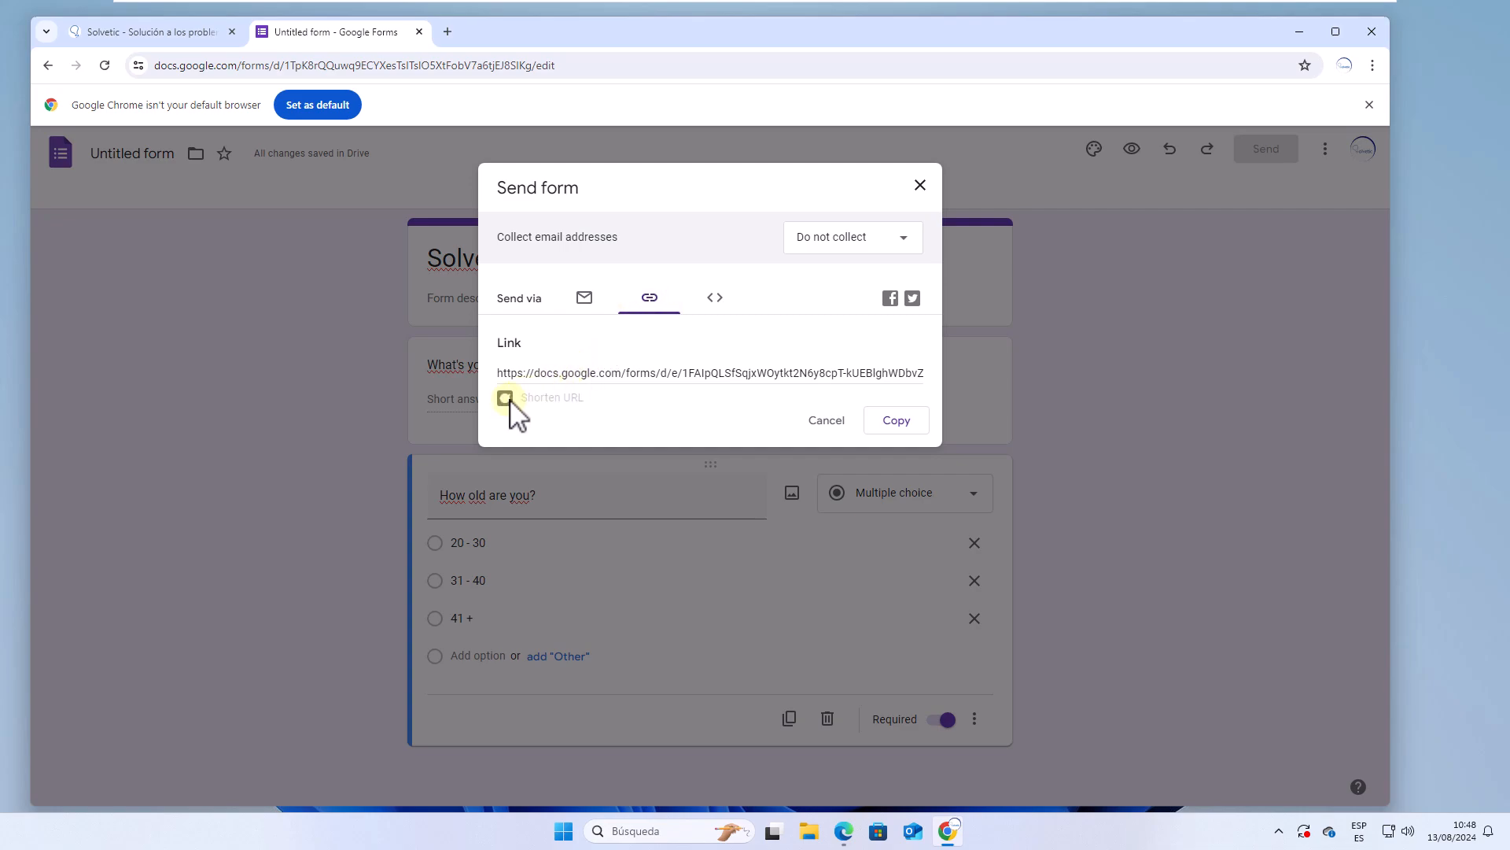
{"action": "left_click", "coordinate": [505, 397]}
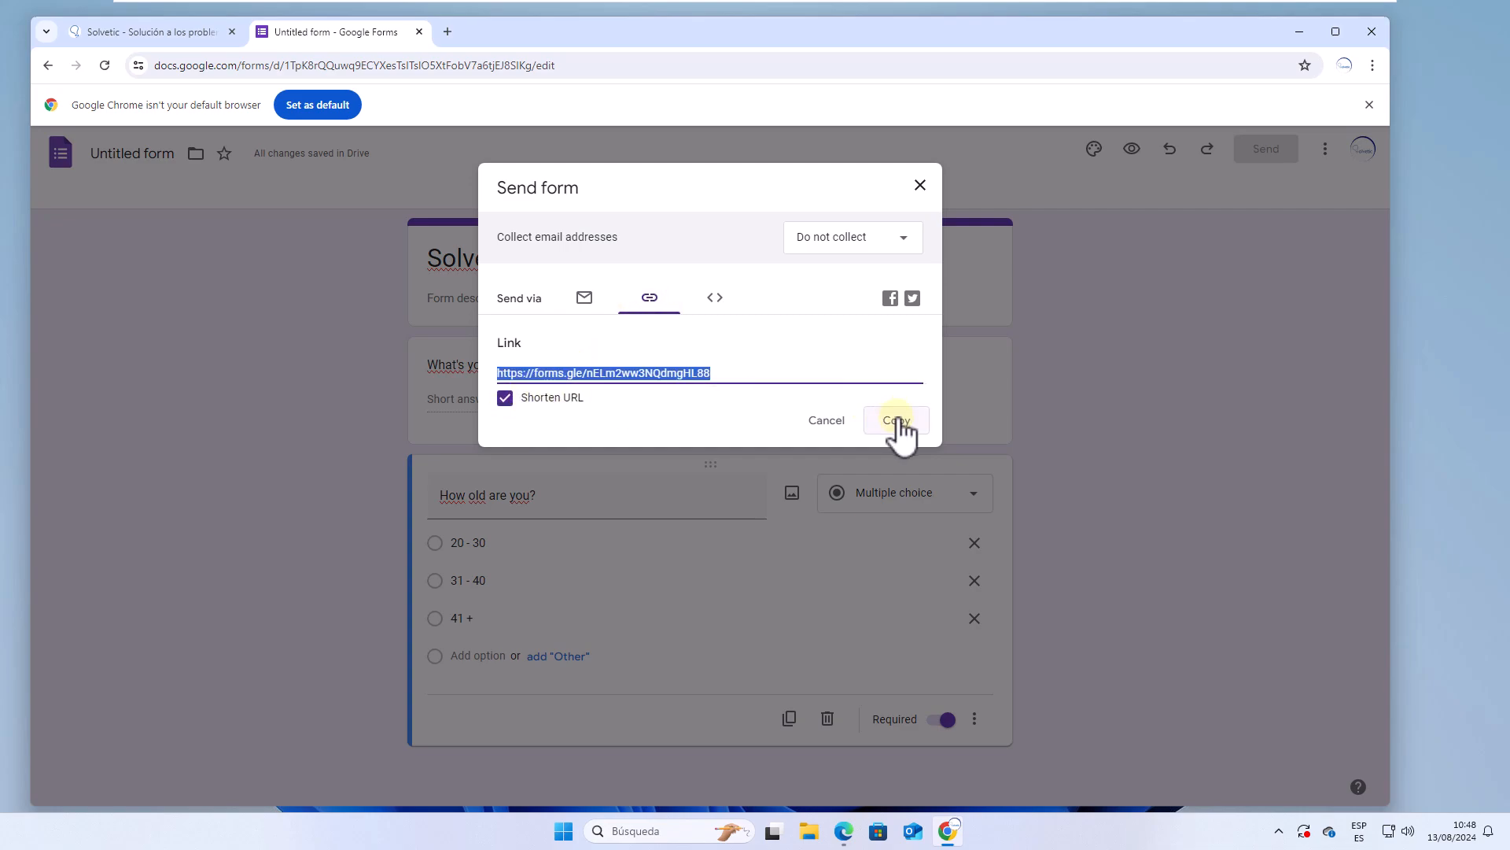
{"action": "left_click", "coordinate": [896, 420]}
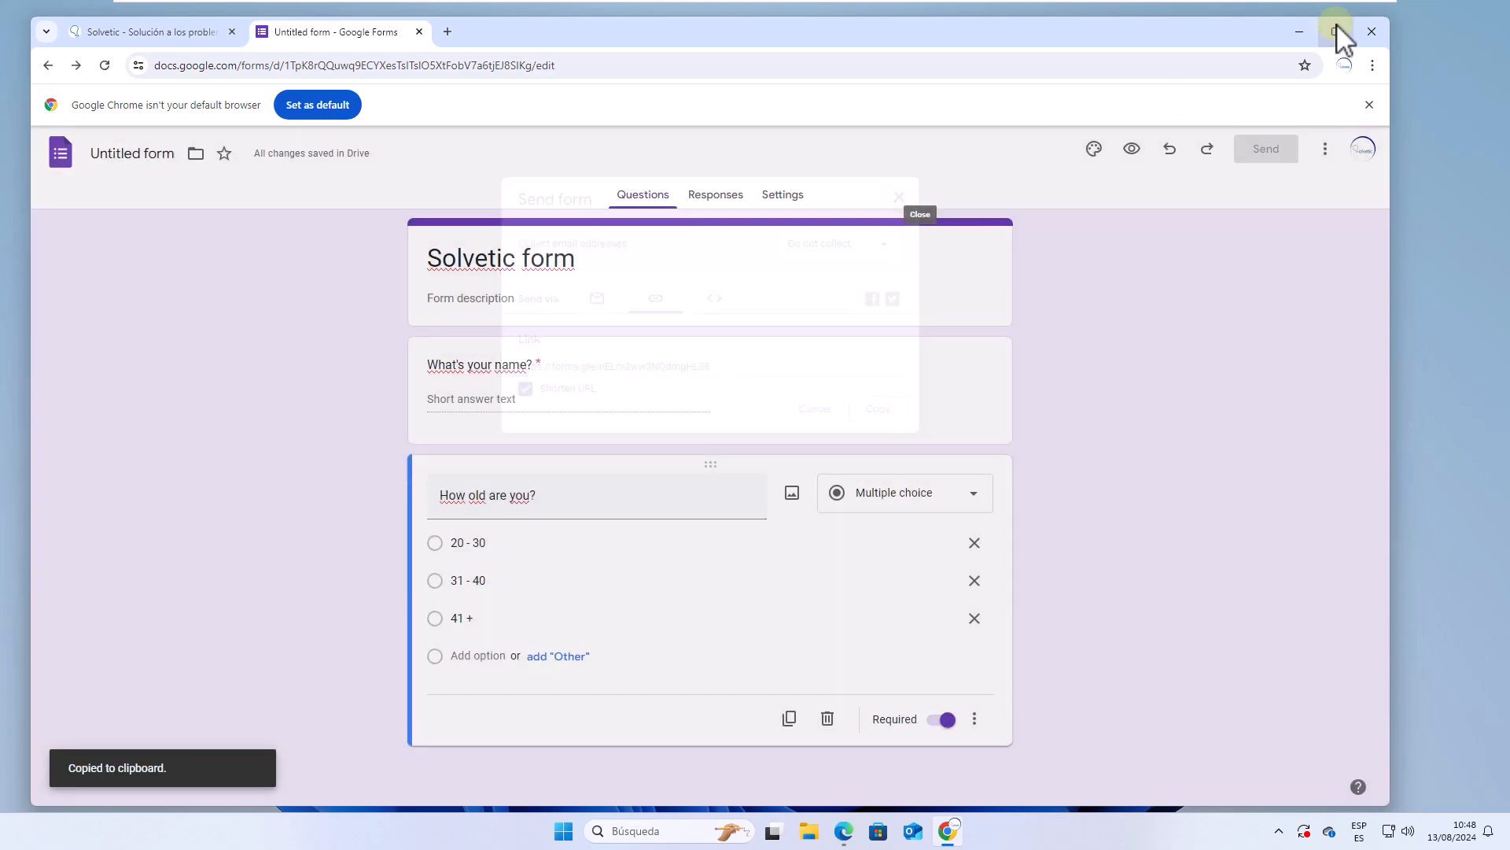
{"action": "left_click", "coordinate": [1334, 31]}
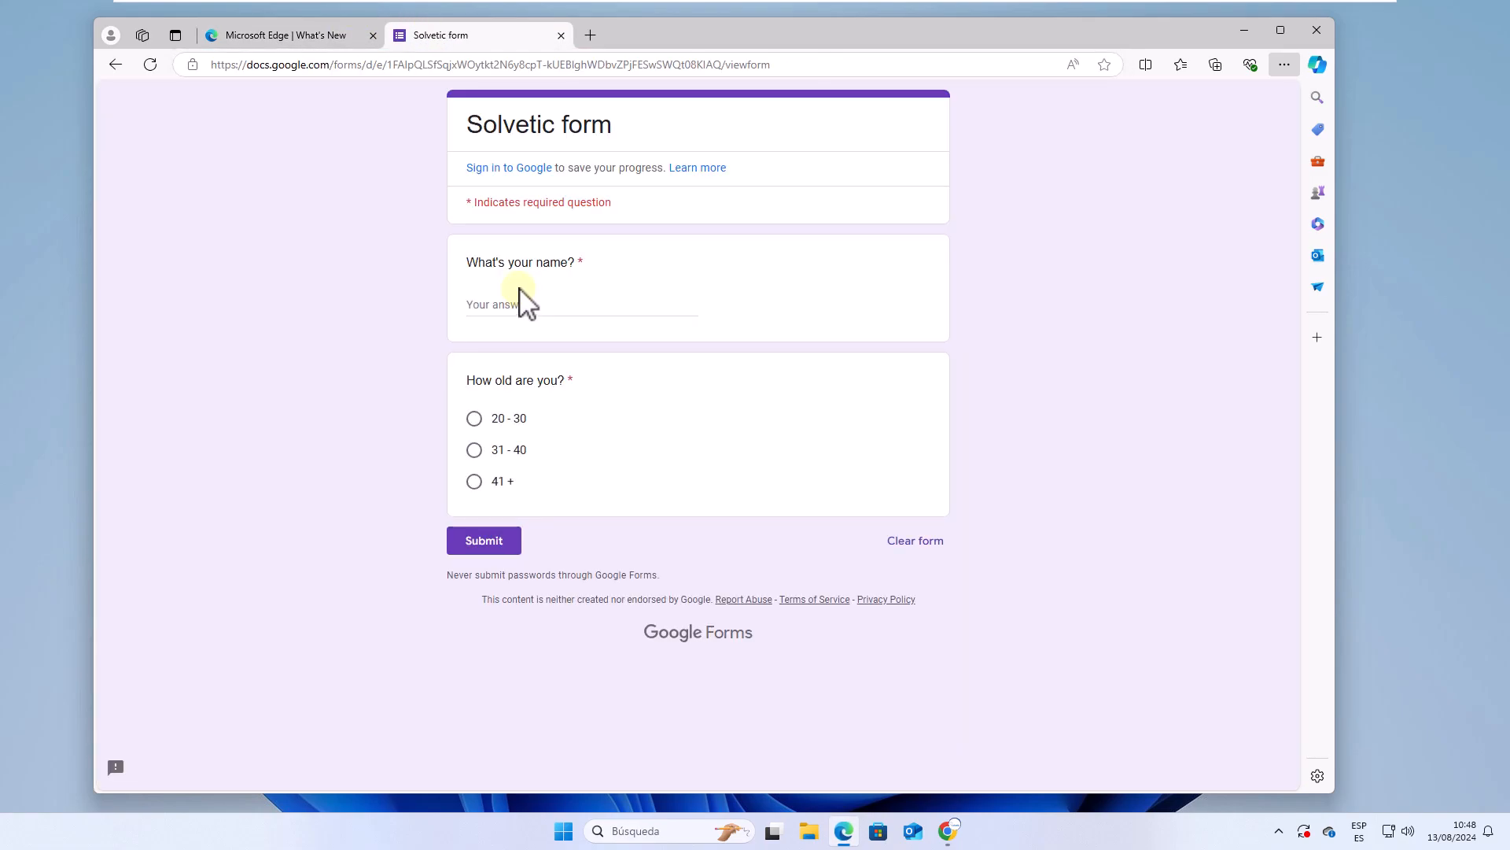
Step: Fill the live form in Edge with the name 'Alej' and age 31 - 40, submit it, and close Edge
{"action": "type", "text": "Alejandro"}
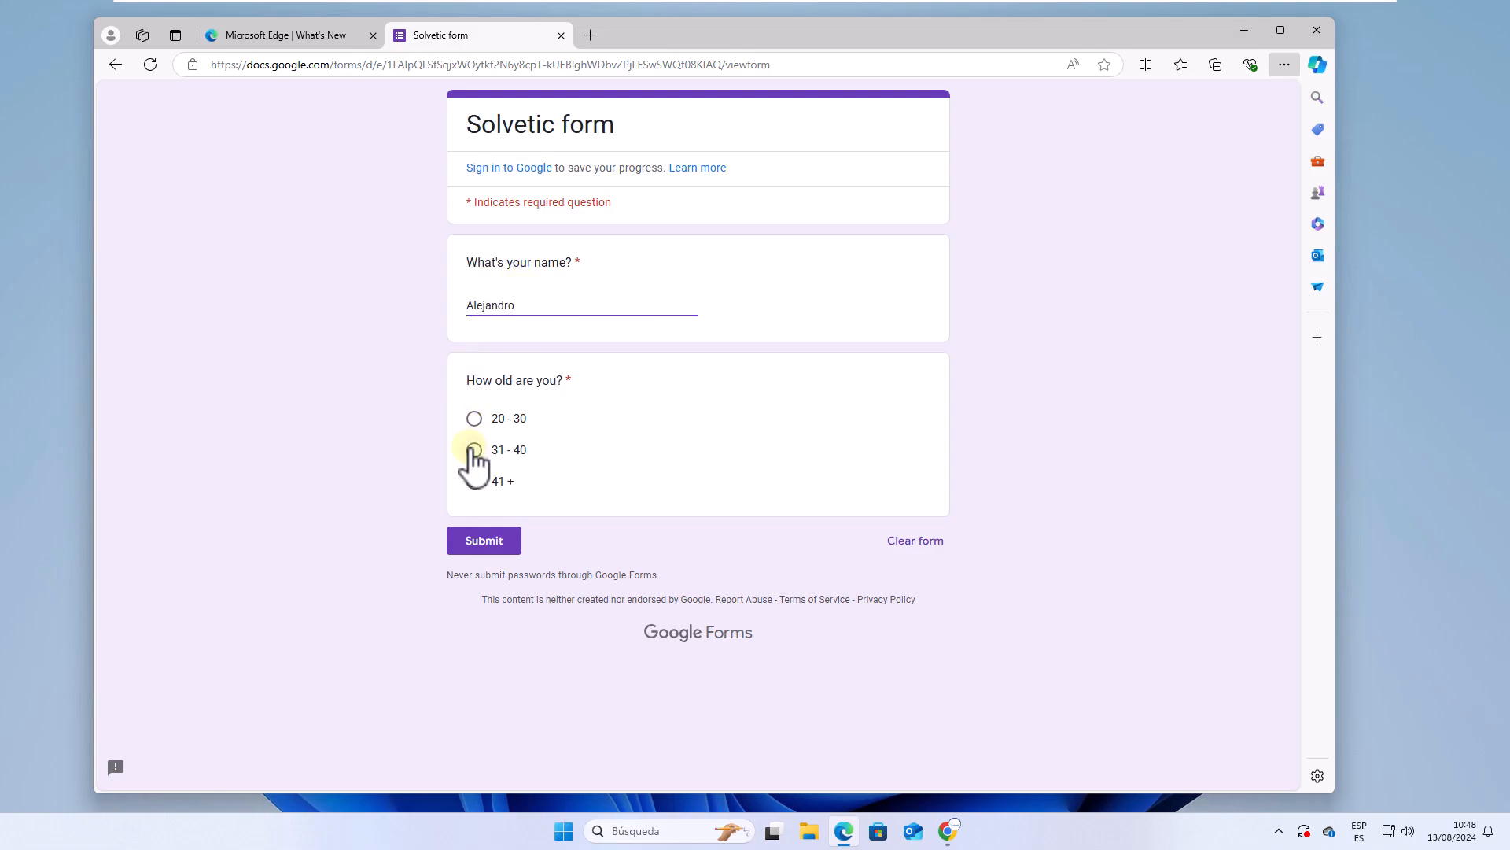
{"action": "left_click", "coordinate": [474, 449]}
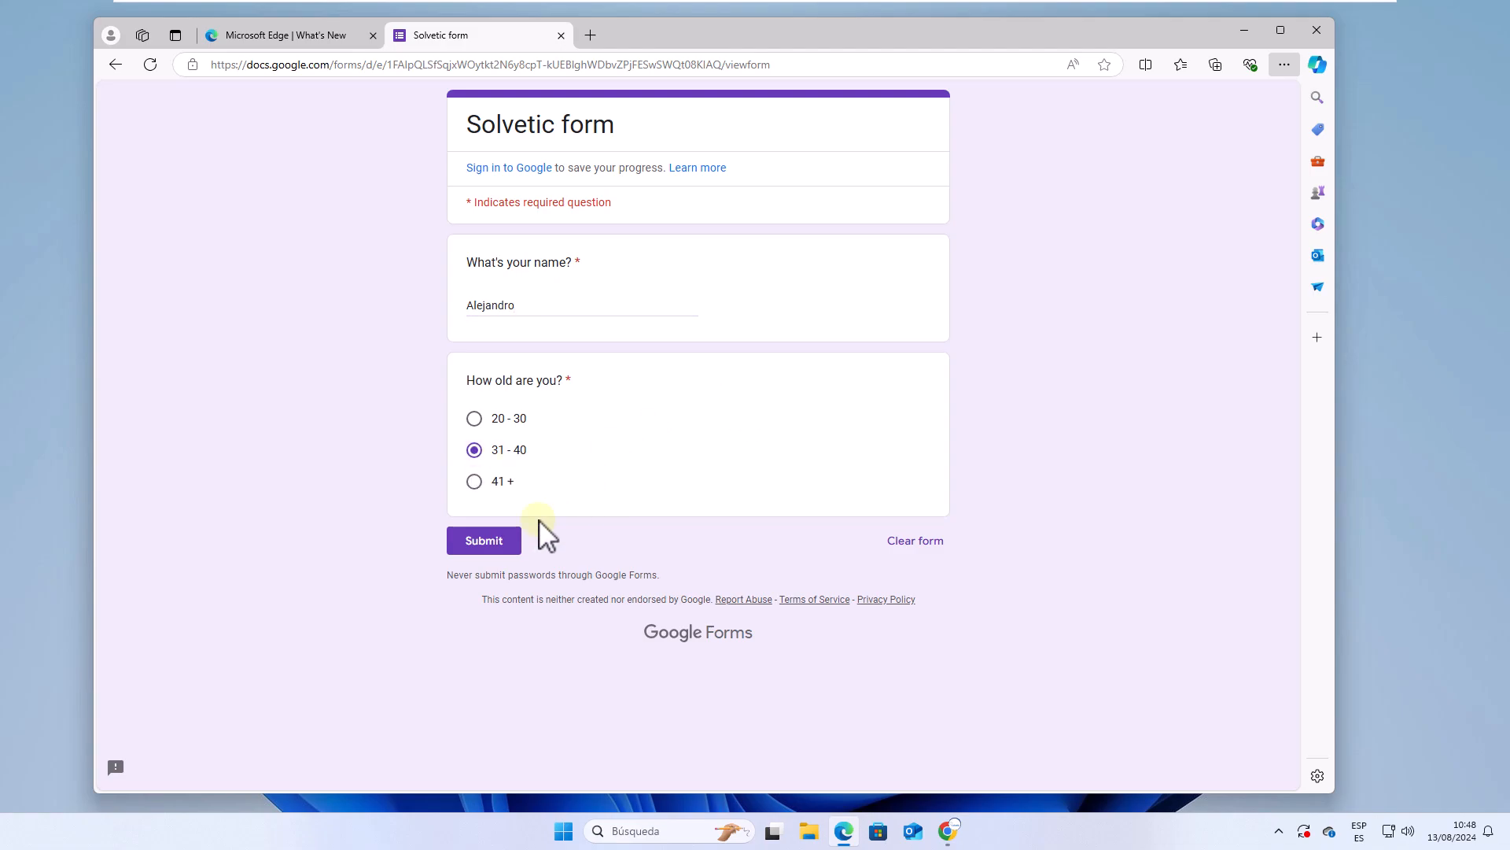
{"action": "left_click", "coordinate": [484, 541]}
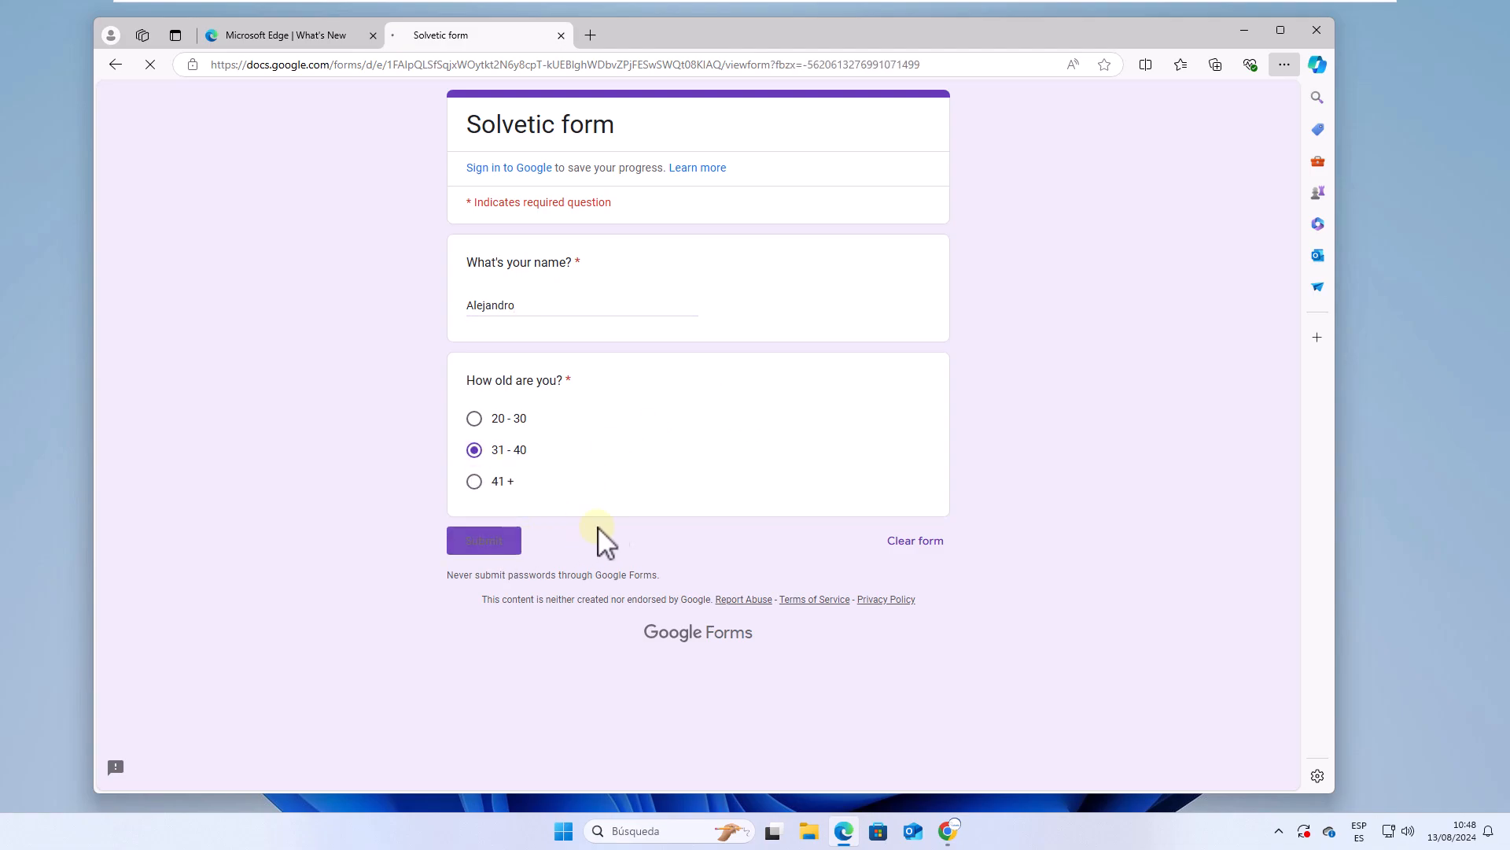
{"action": "left_click", "coordinate": [484, 540]}
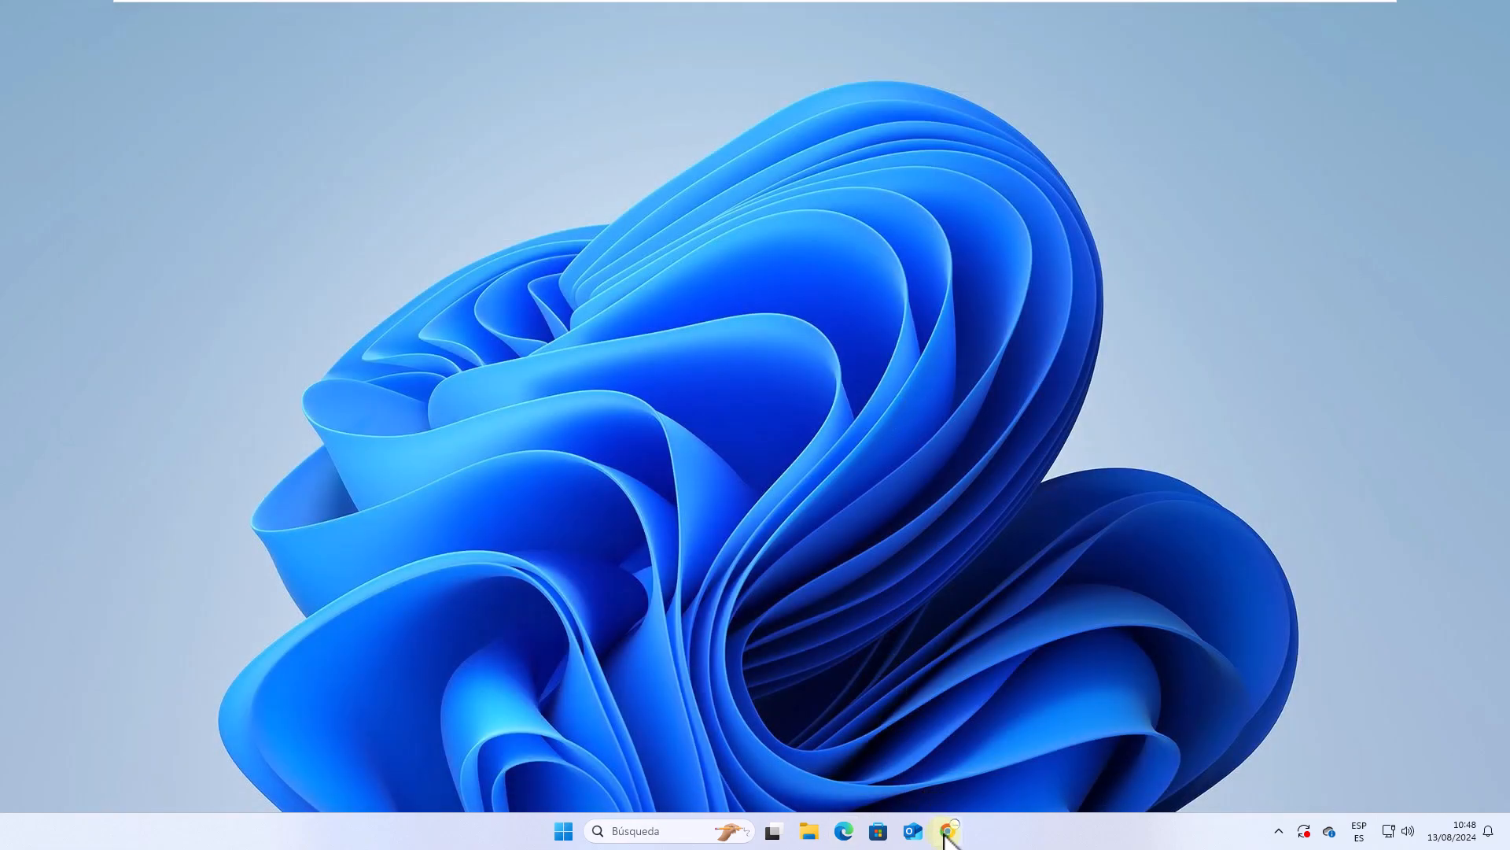
Step: Restore Chrome and view the Responses summary showing the single submission
{"action": "left_click", "coordinate": [947, 830]}
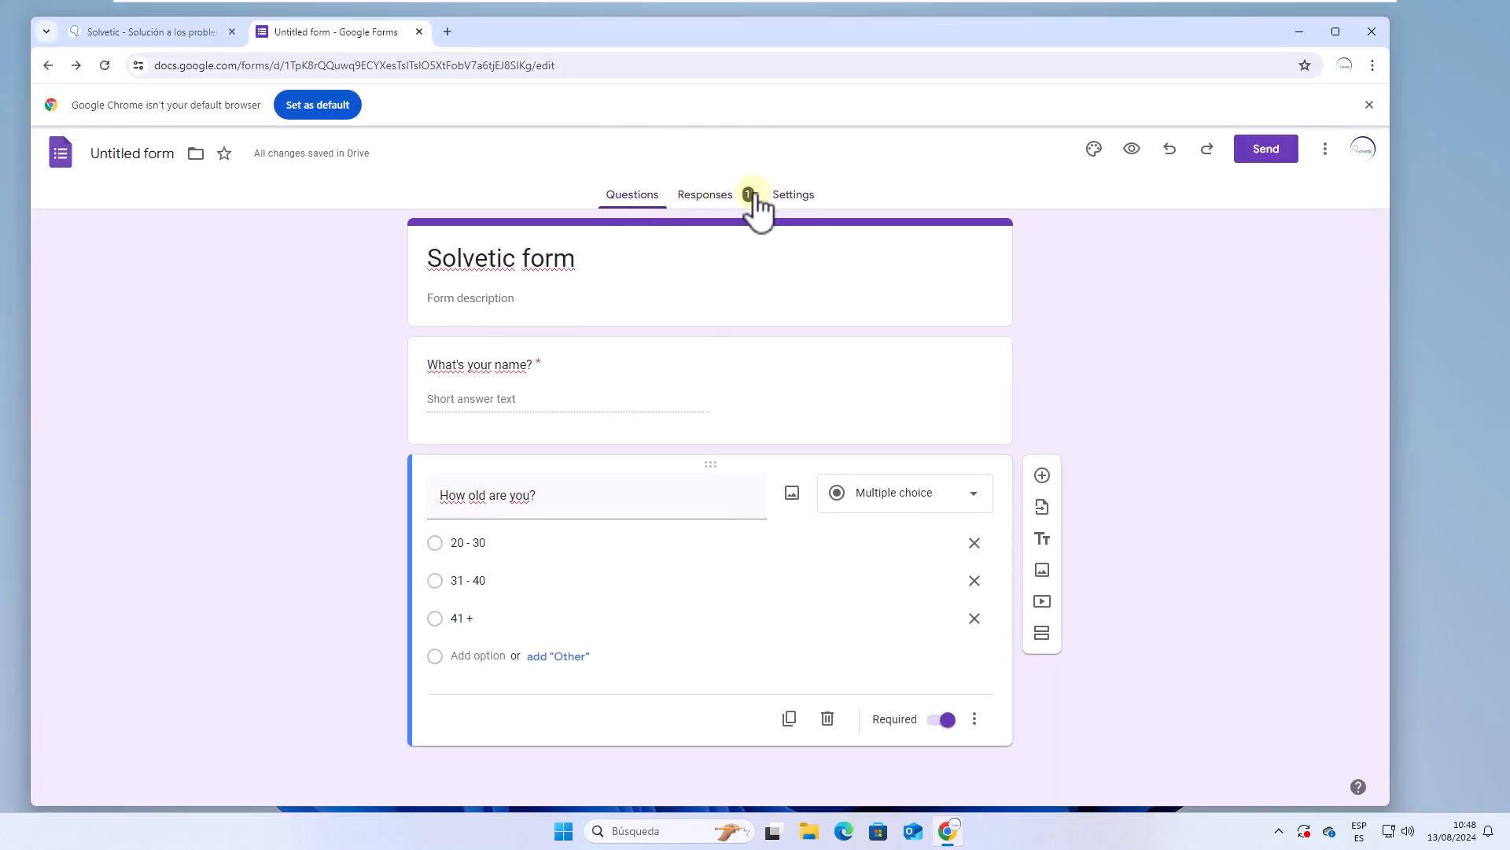
{"action": "left_click", "coordinate": [704, 194]}
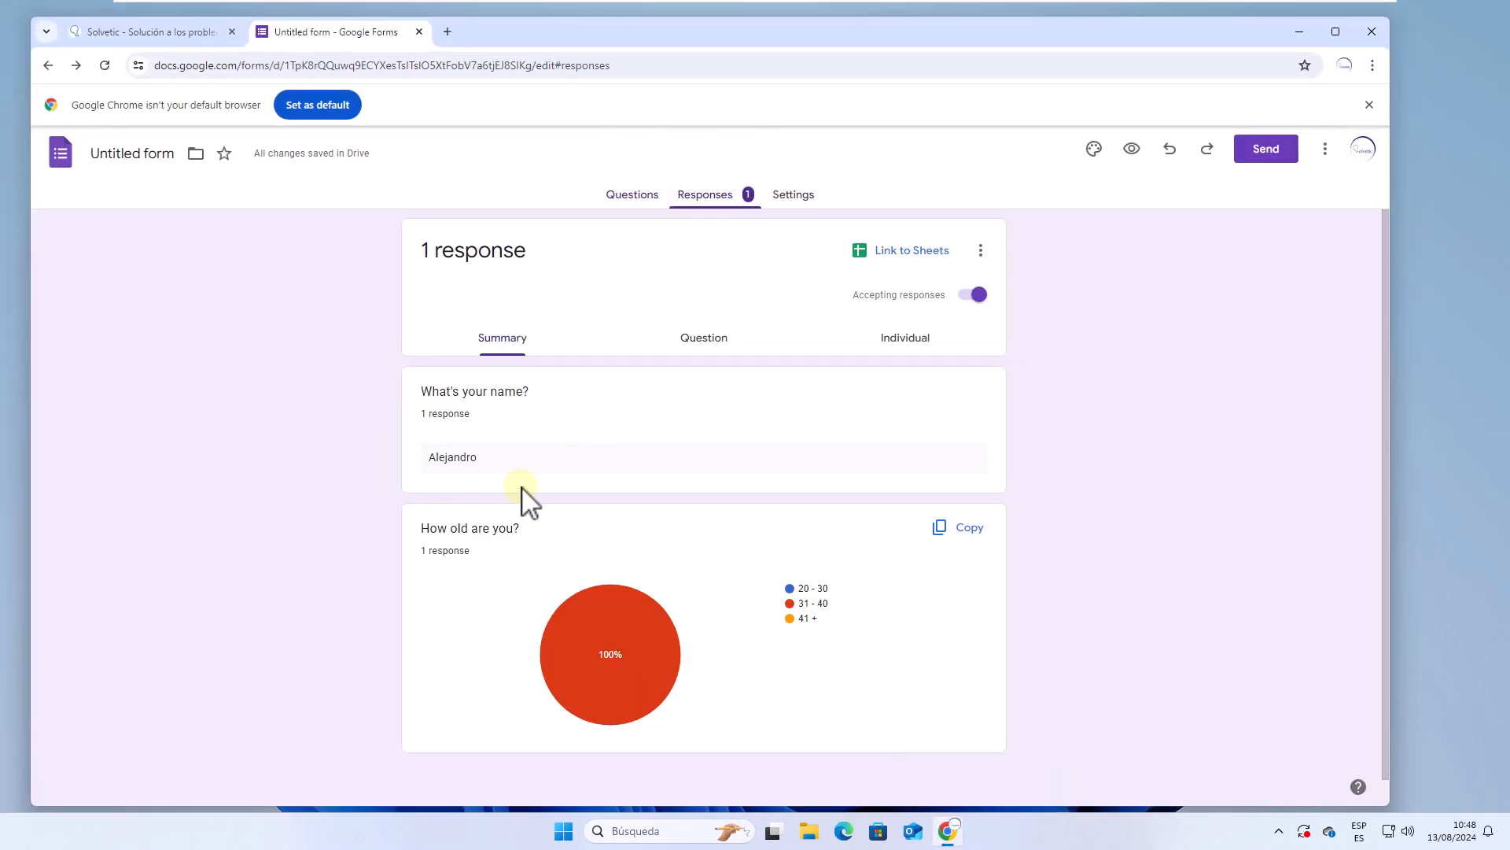
{"action": "mouse_move", "coordinate": [857, 542]}
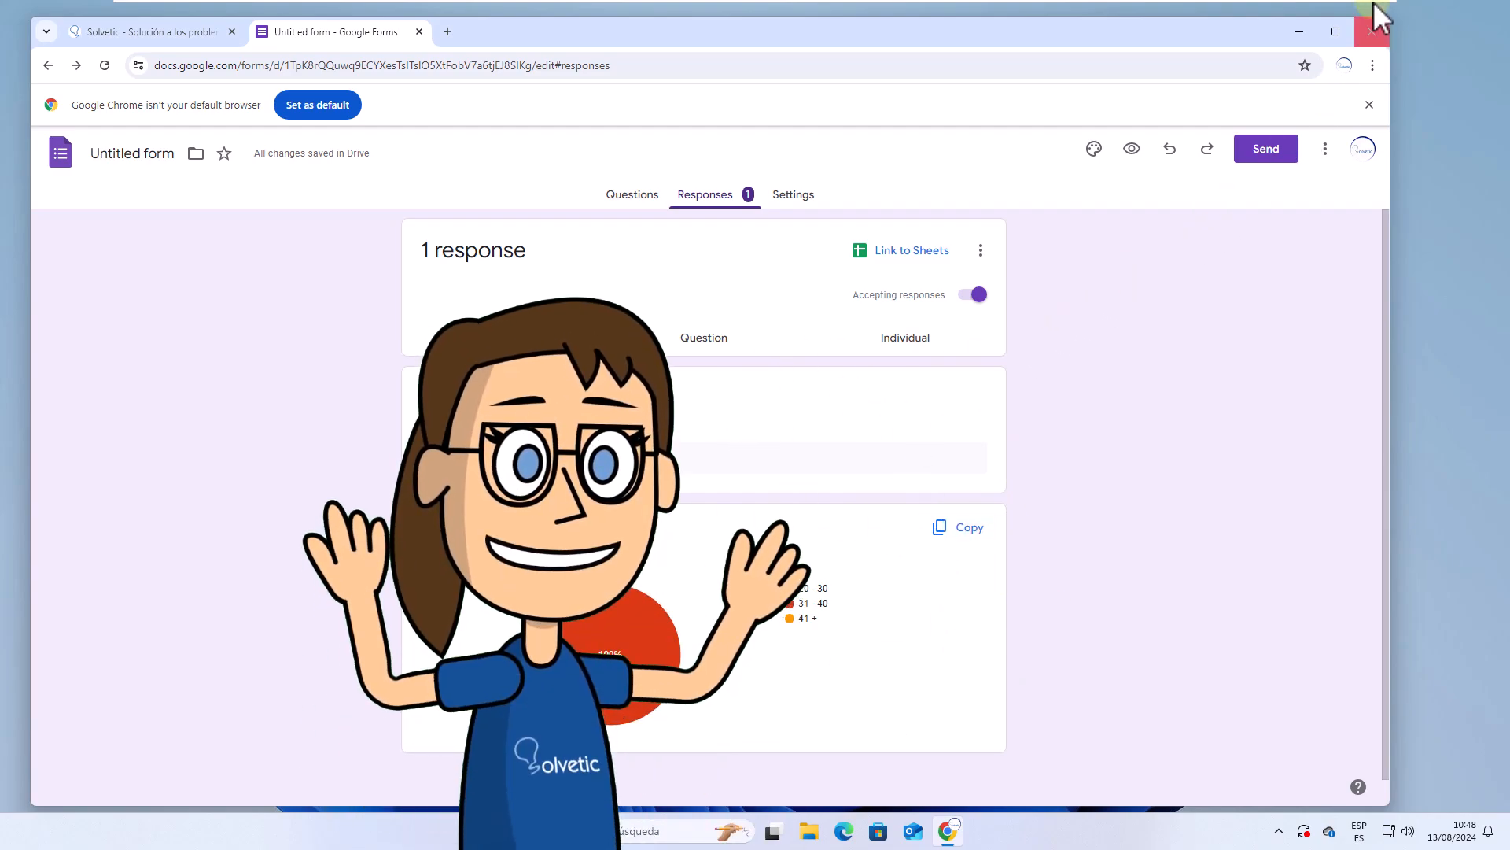
Step: Close the Chrome window with the form editor, returning to the desktop
{"action": "left_click", "coordinate": [1369, 32]}
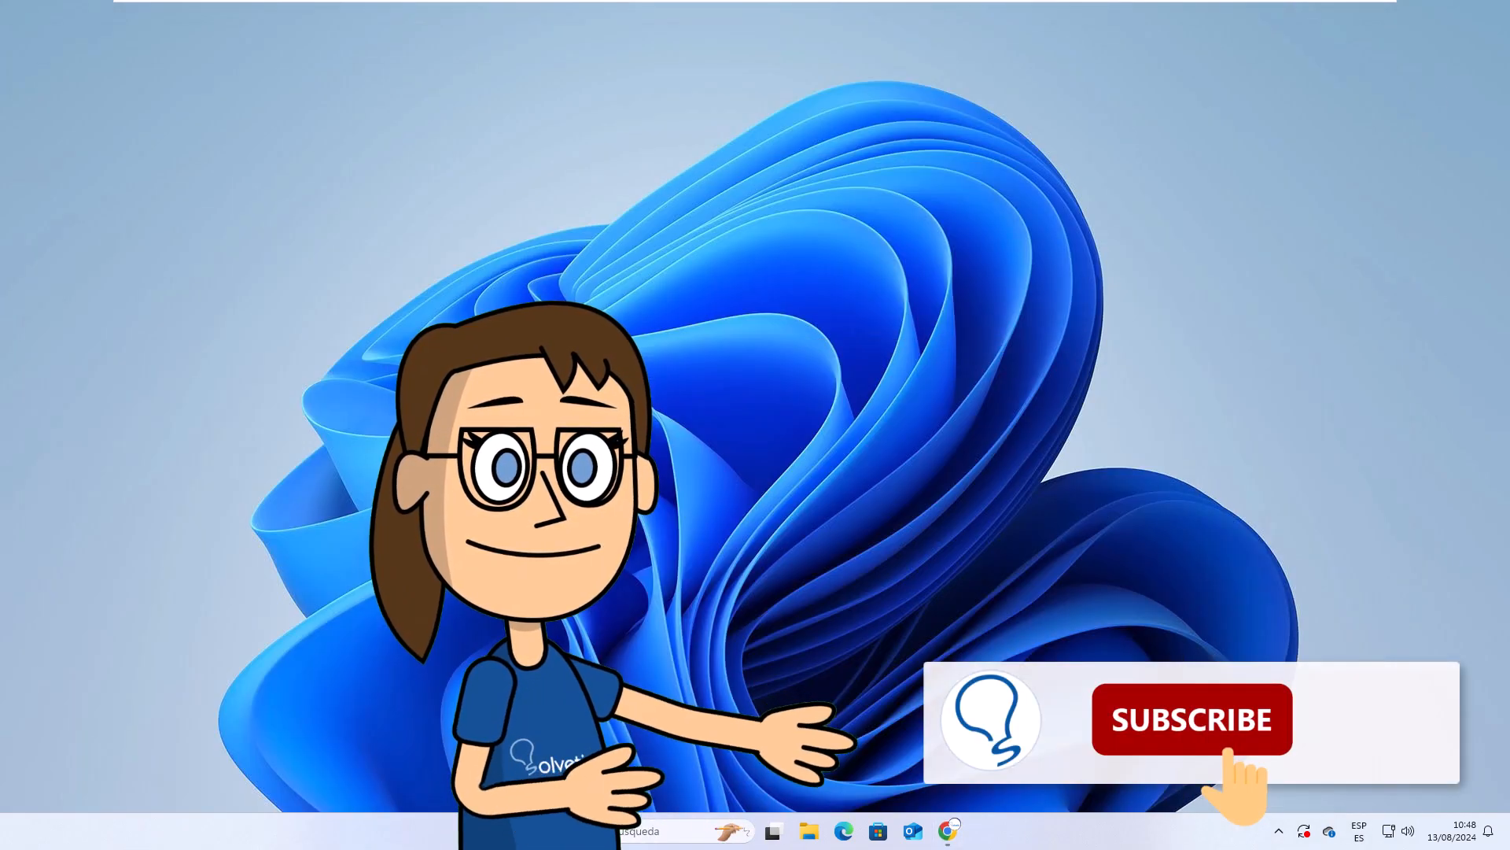
{"action": "left_click", "coordinate": [1193, 719]}
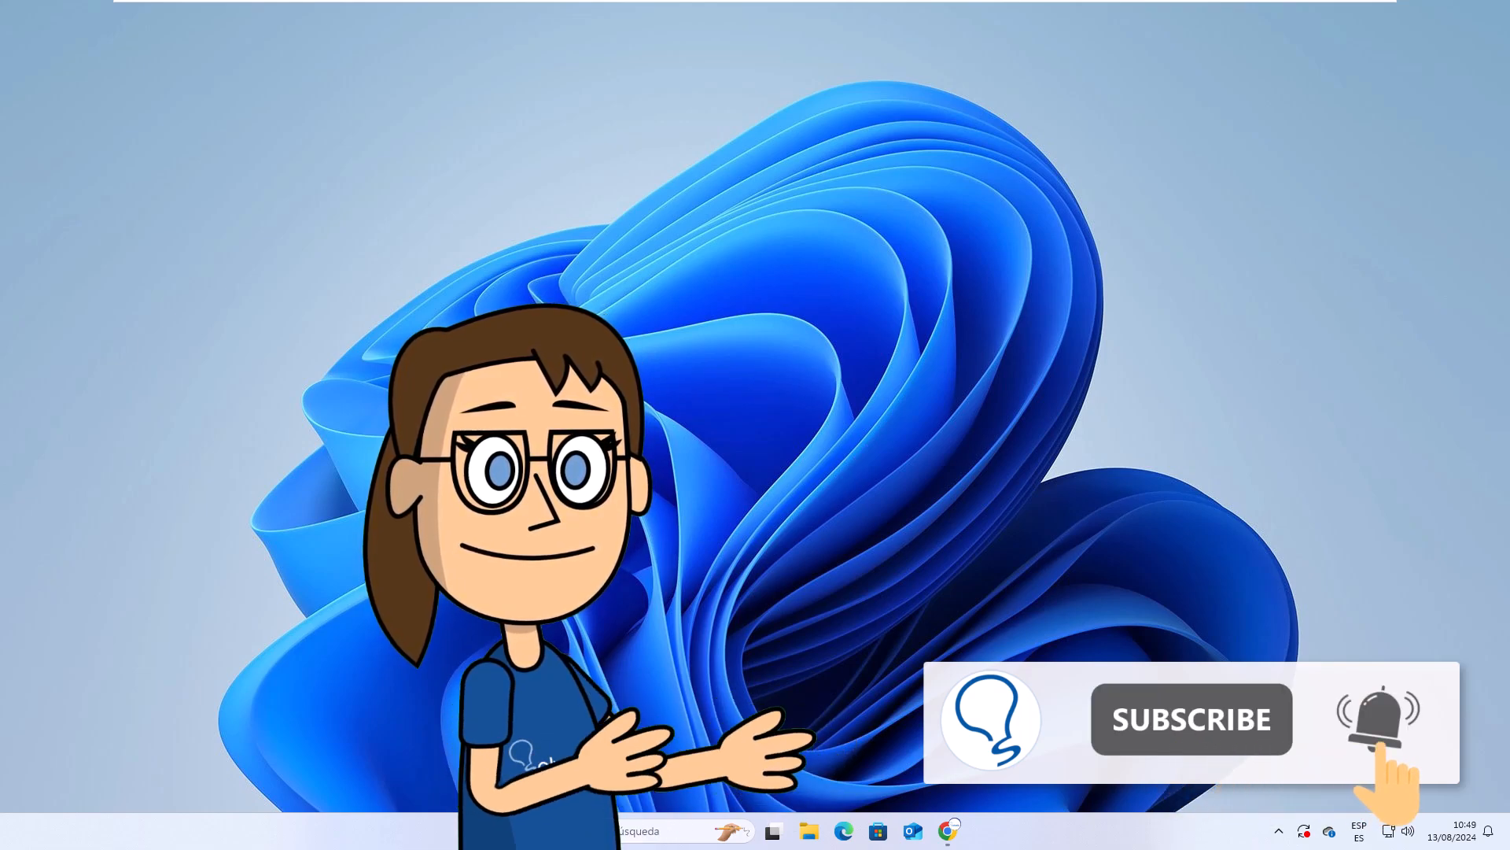